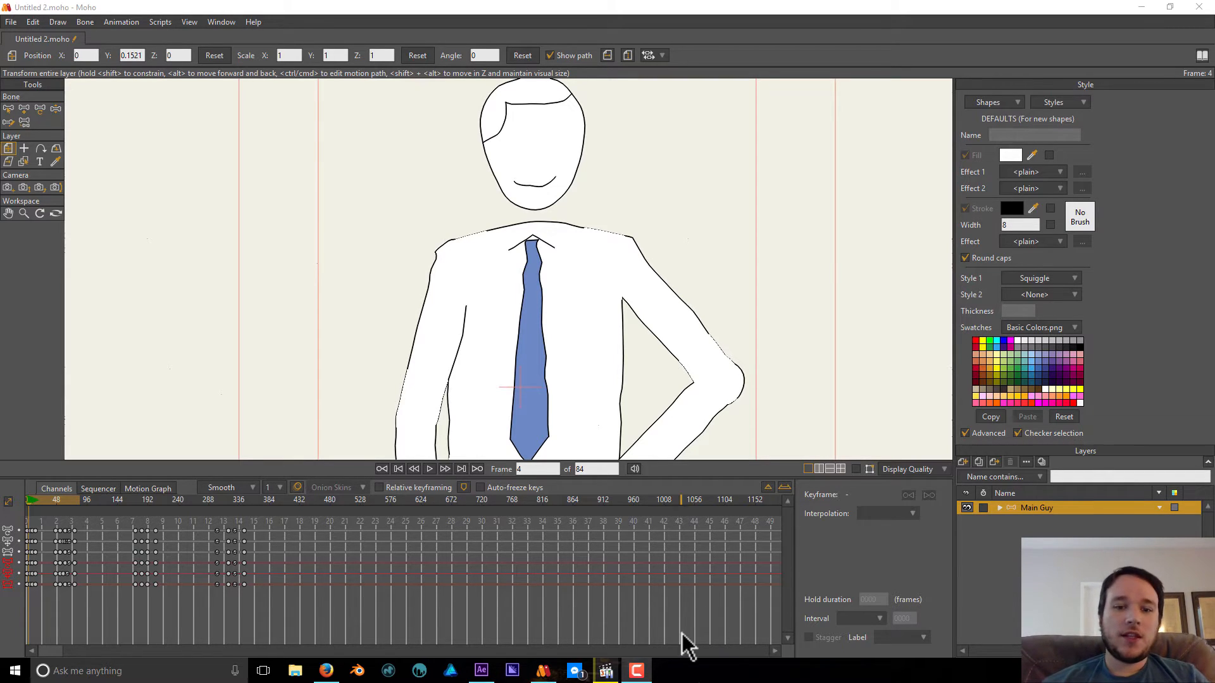
# Switch to the Untitled 2.moho project showing the full Main Guy rig at frame 0.
pyautogui.click(607, 671)
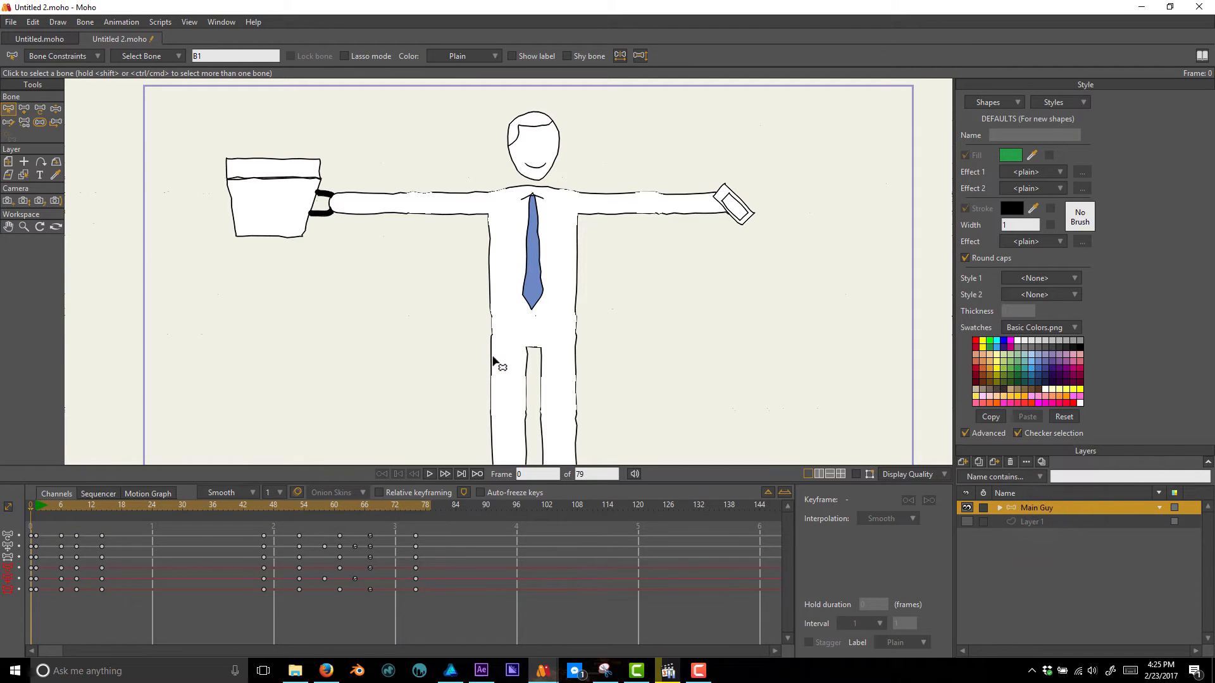
pyautogui.moveTo(490, 321)
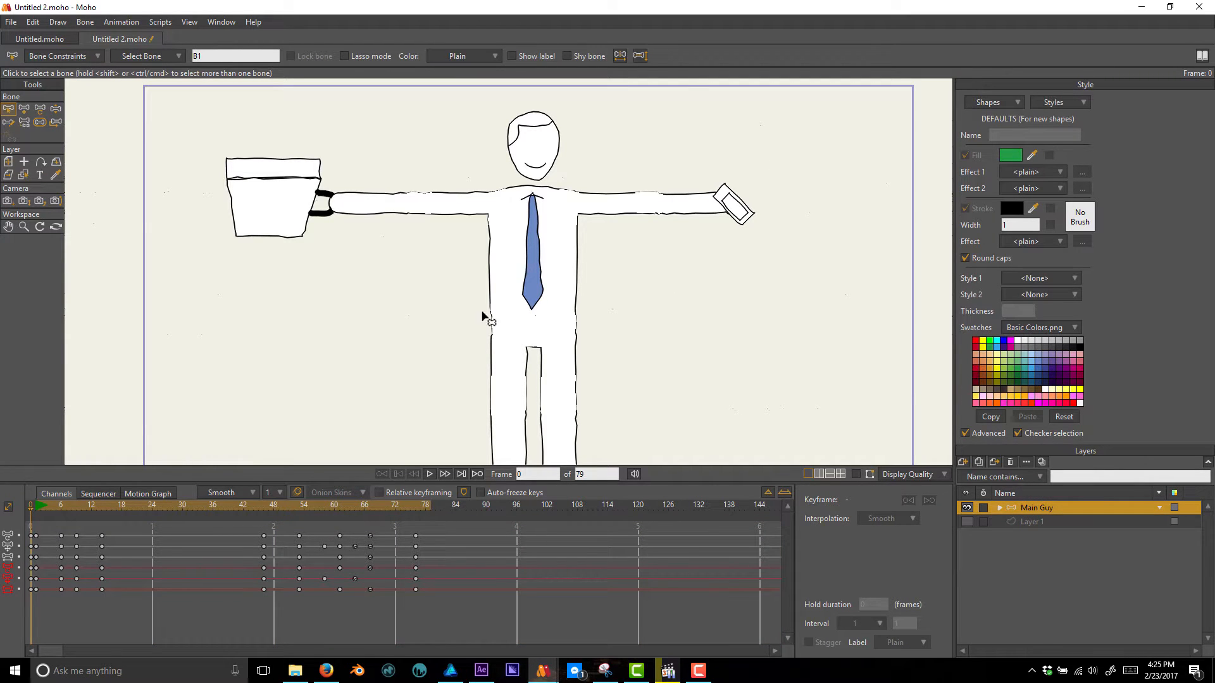
# Render a preview of frame 36, review it, then close the render window.
pyautogui.click(76, 505)
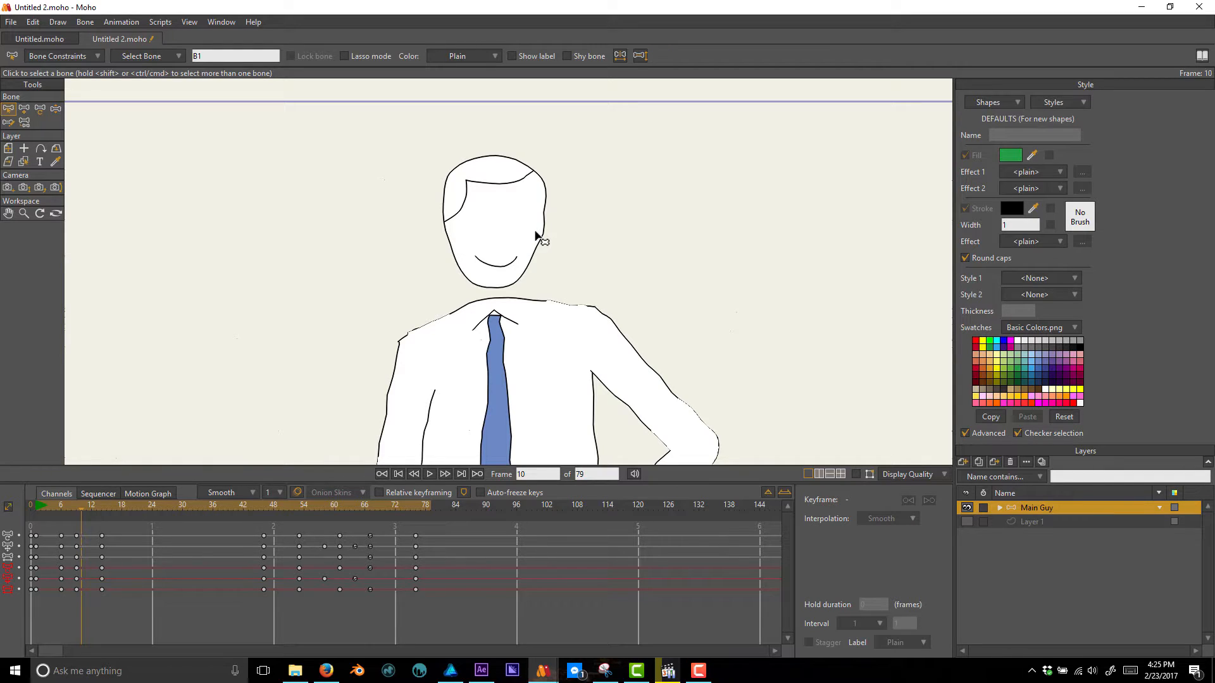
pyautogui.moveTo(402, 210)
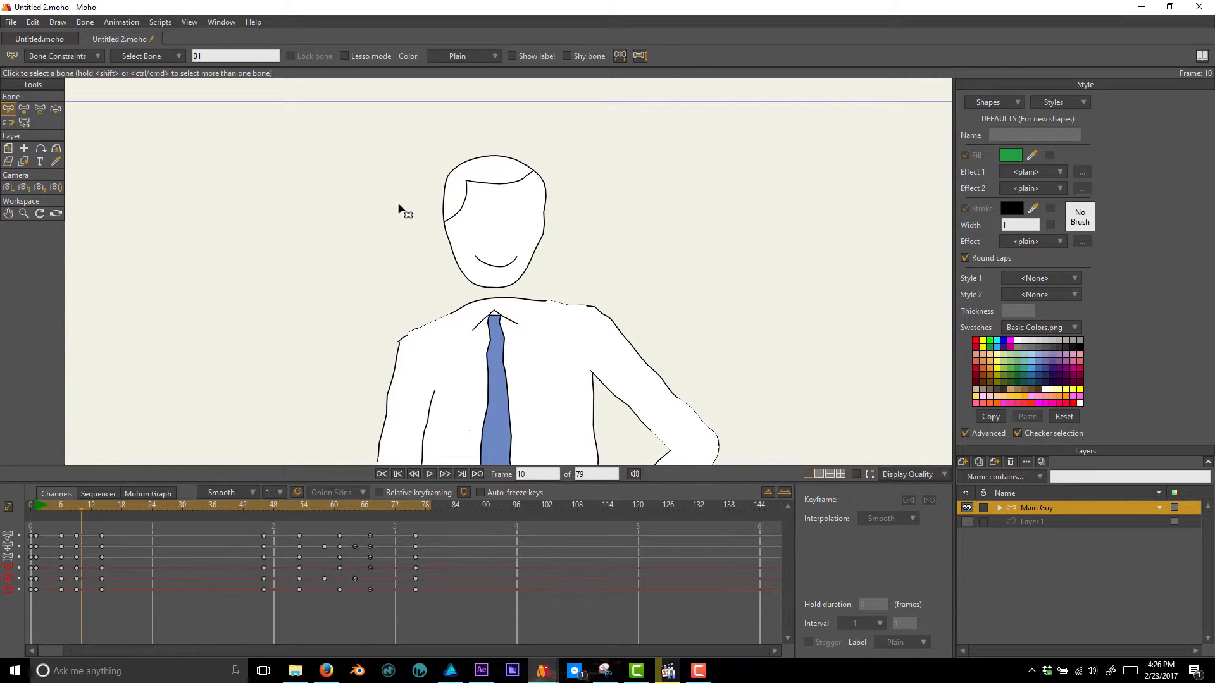
pyautogui.moveTo(562, 256)
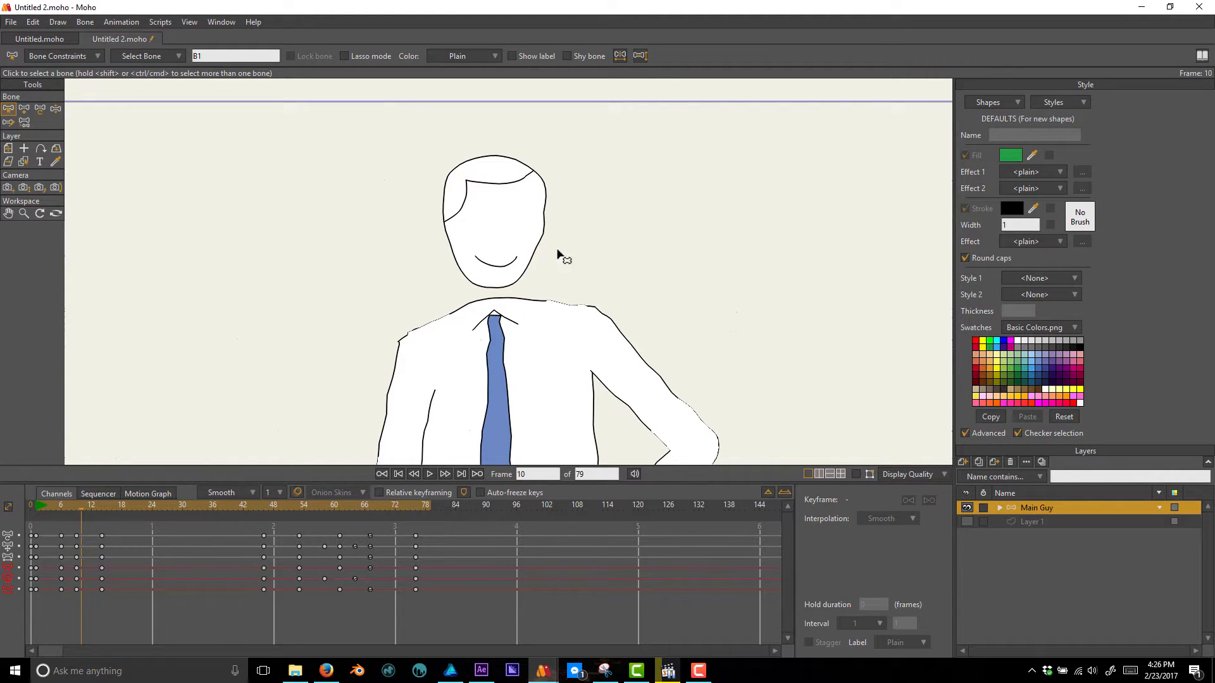
pyautogui.moveTo(511, 286)
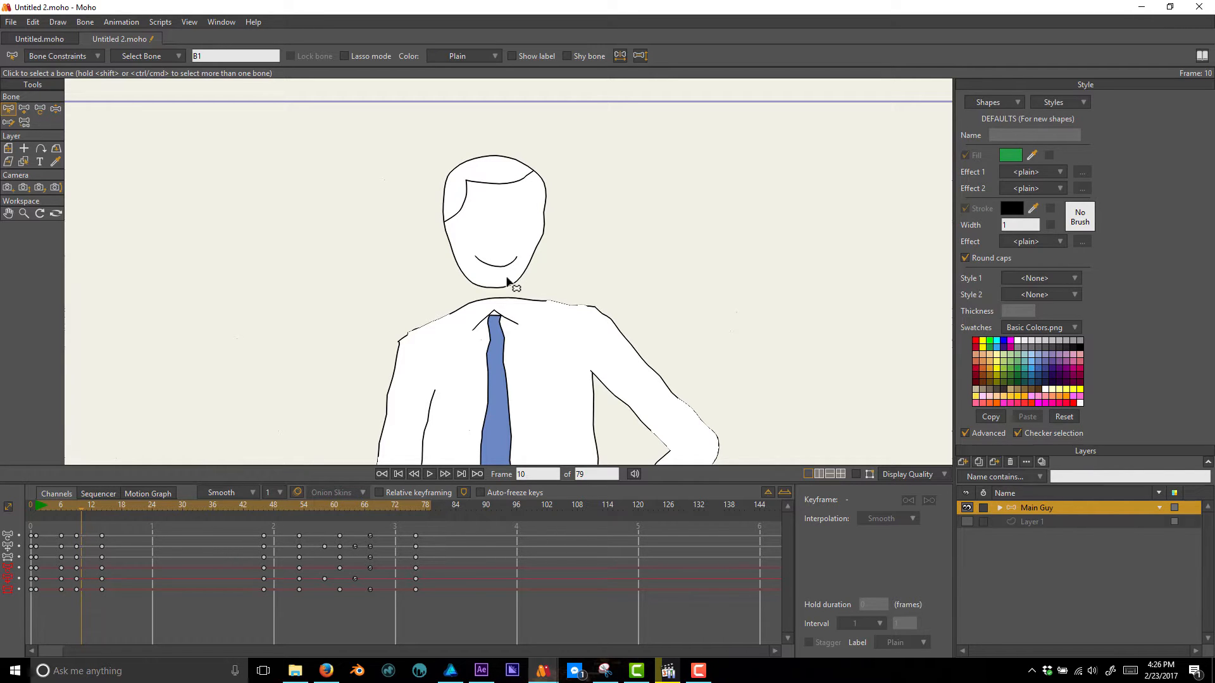
pyautogui.moveTo(548, 346)
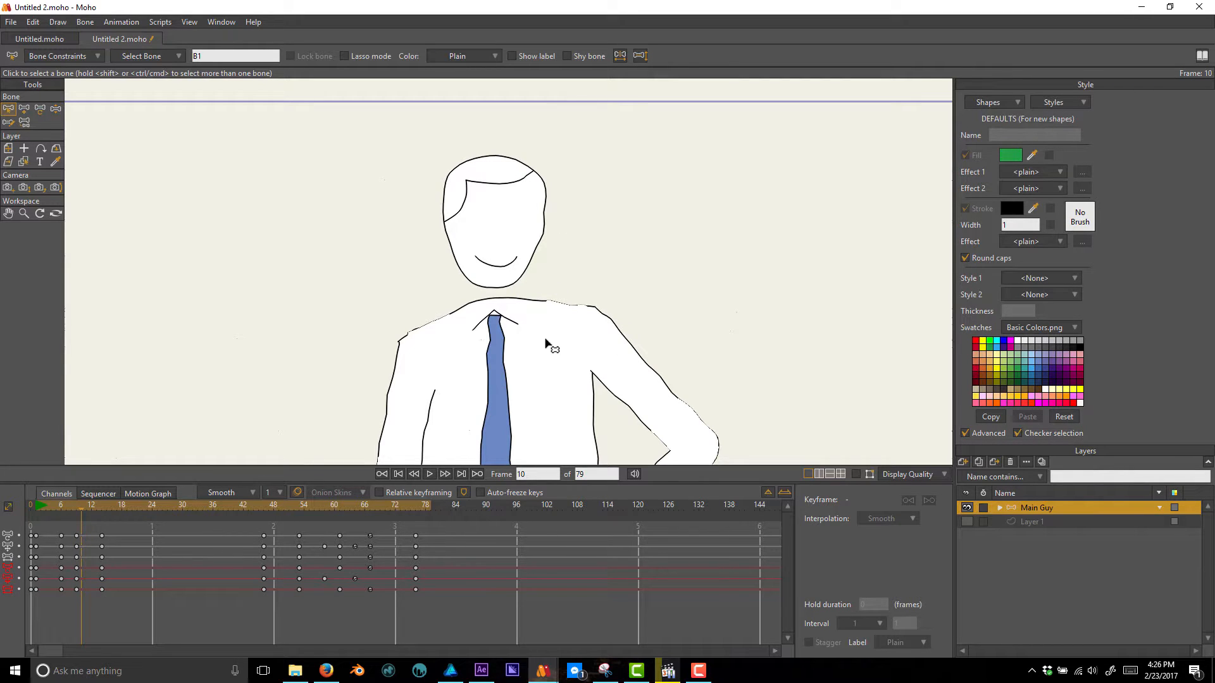
pyautogui.click(429, 474)
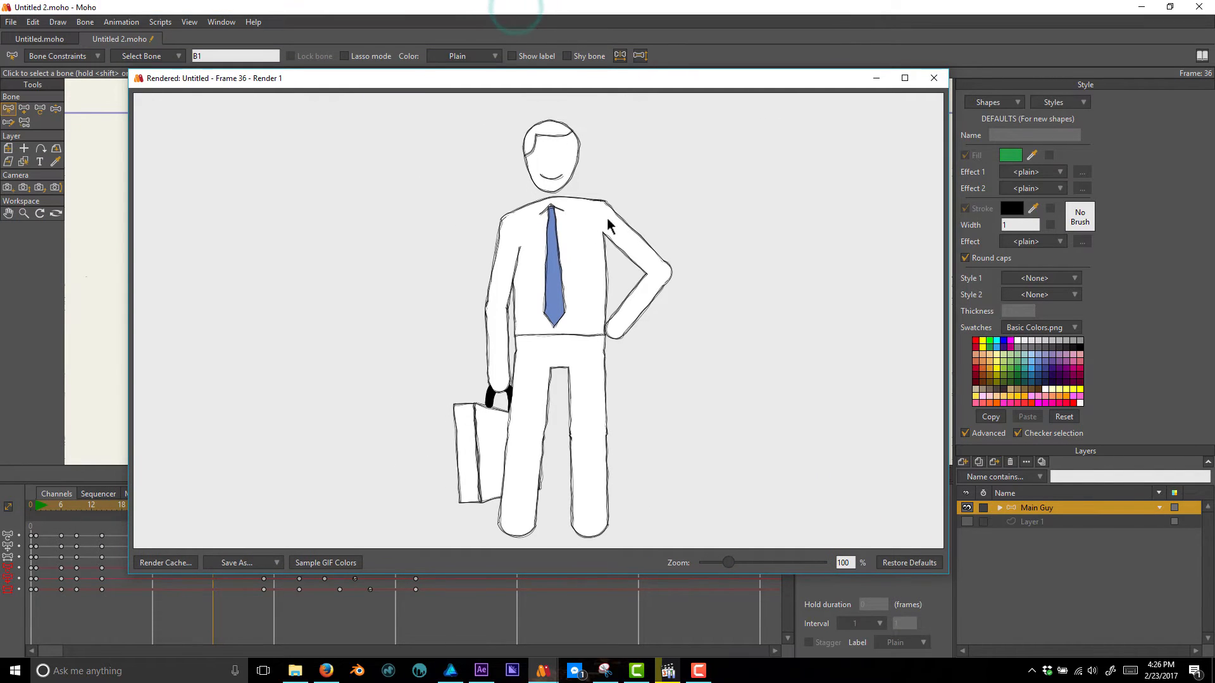
pyautogui.moveTo(729, 352)
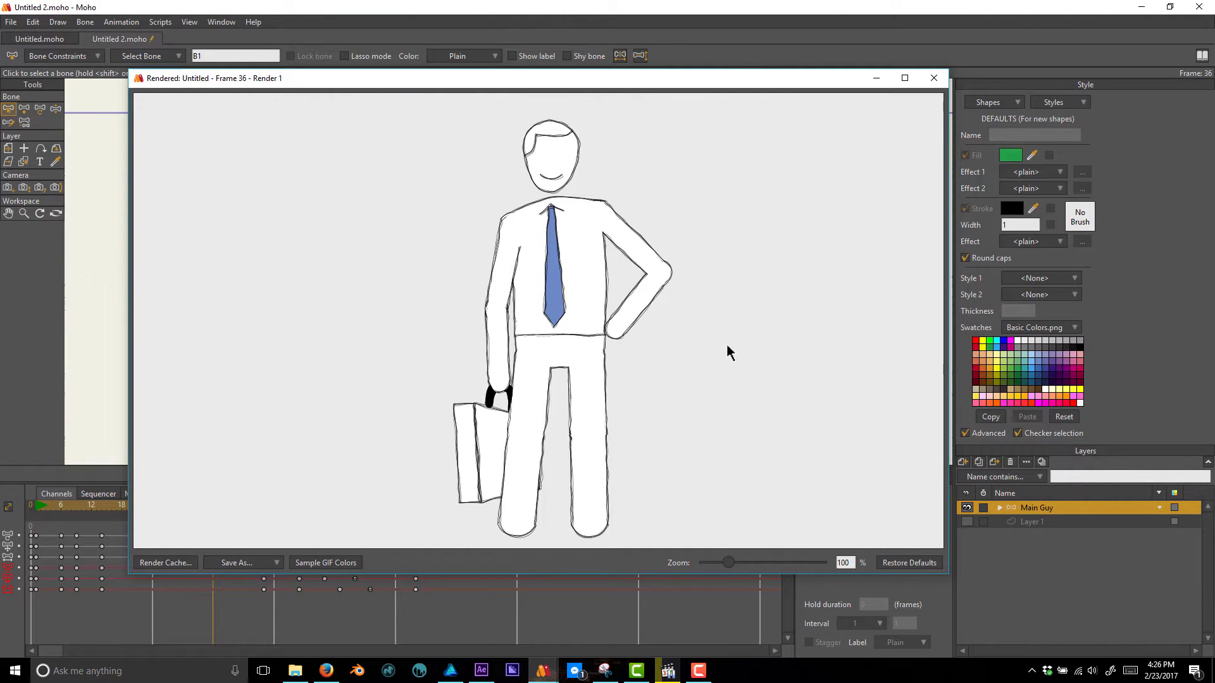
pyautogui.moveTo(934, 77)
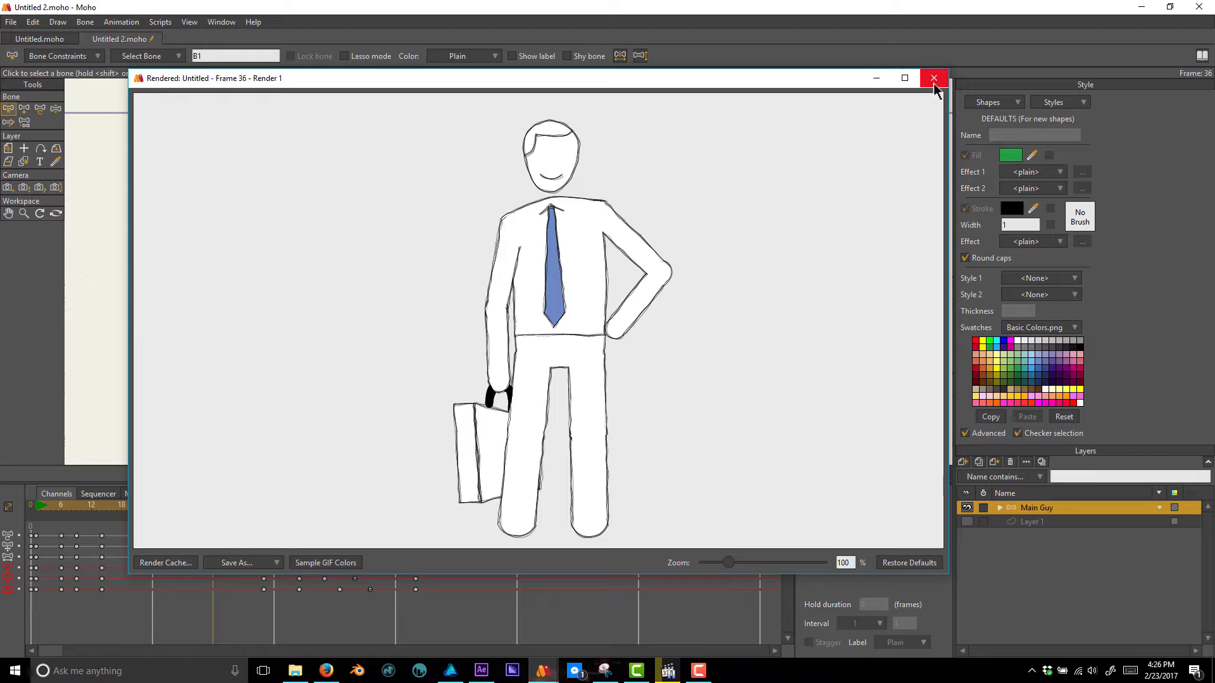
pyautogui.click(934, 77)
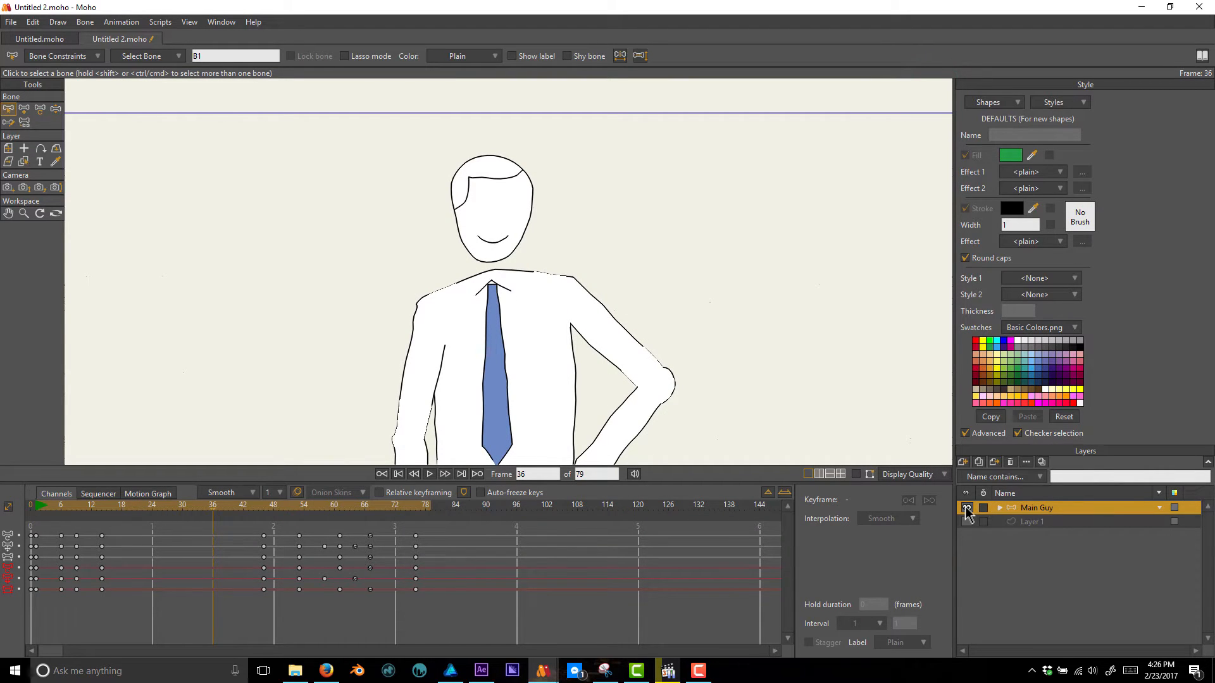
# Hide the Main Guy group and make Layer 1 with the green circle active.
pyautogui.click(967, 507)
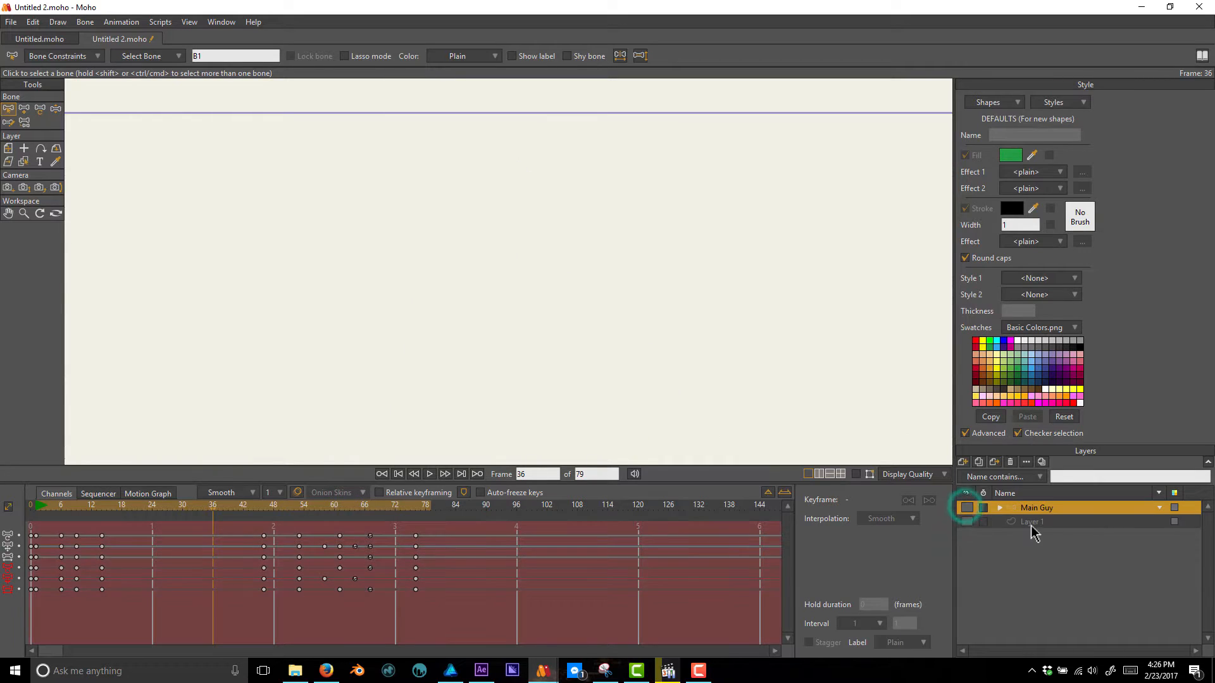
pyautogui.click(1031, 522)
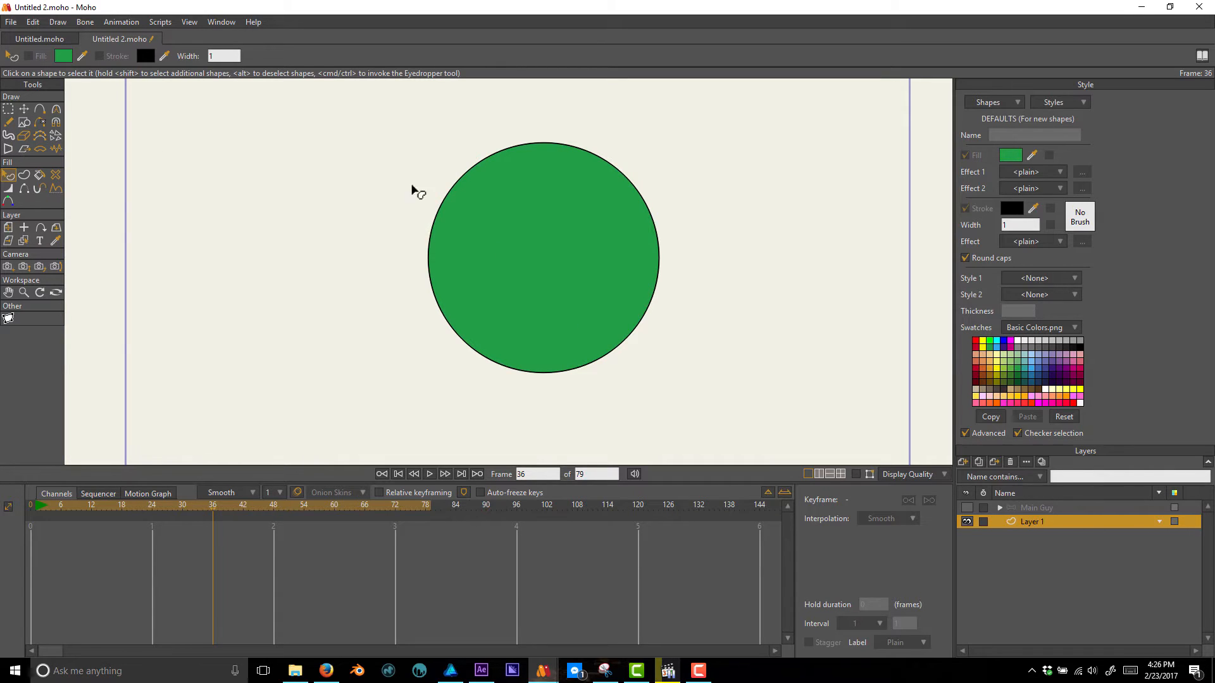
pyautogui.moveTo(570, 222)
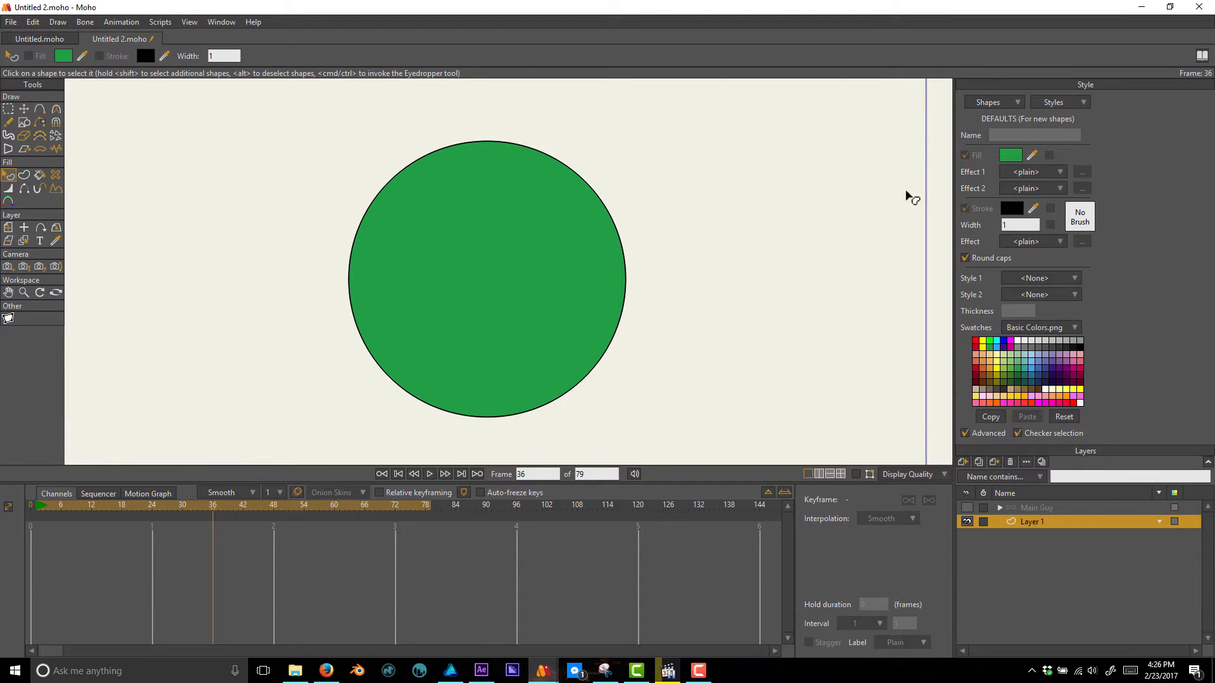
pyautogui.moveTo(657, 236)
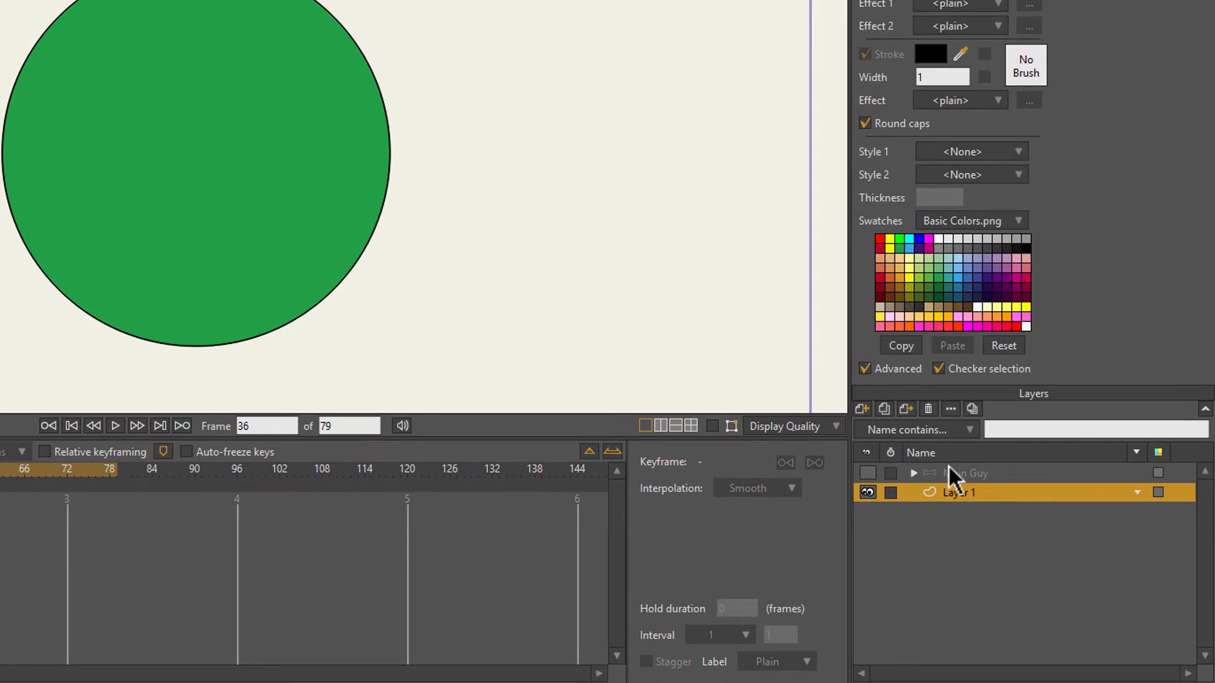
pyautogui.moveTo(952, 422)
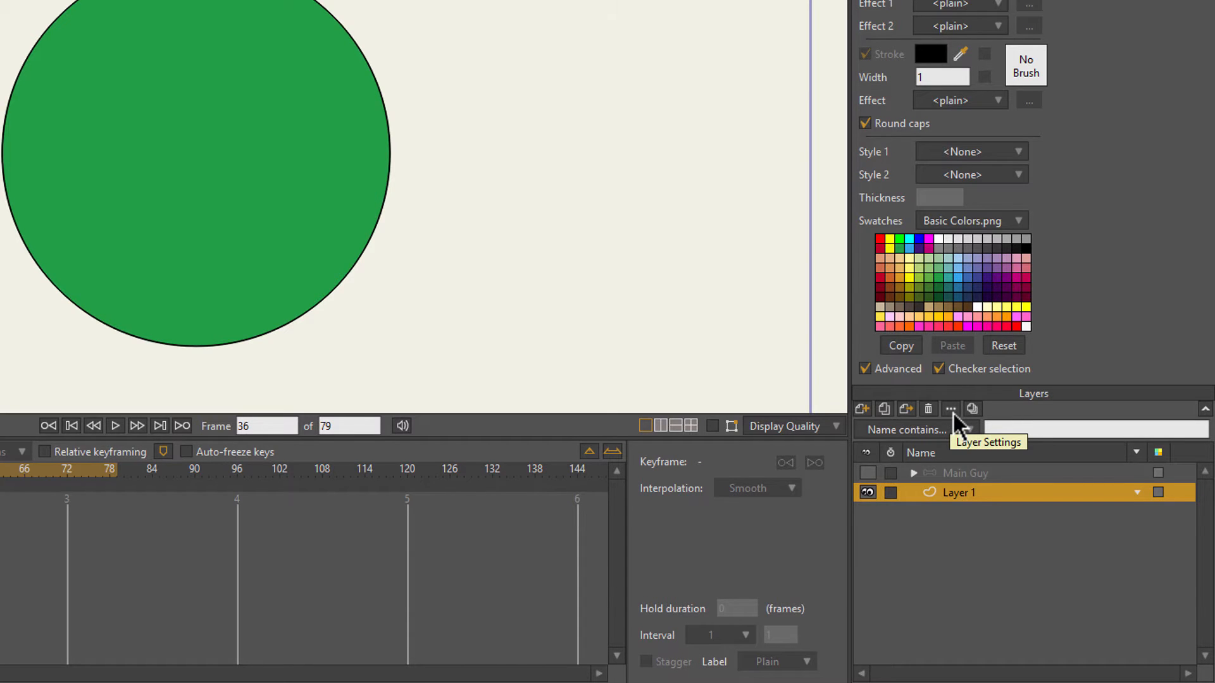
# Turn on Noisy outlines in Layer 1's Vectors settings so the circle edge wobbles.
pyautogui.click(951, 408)
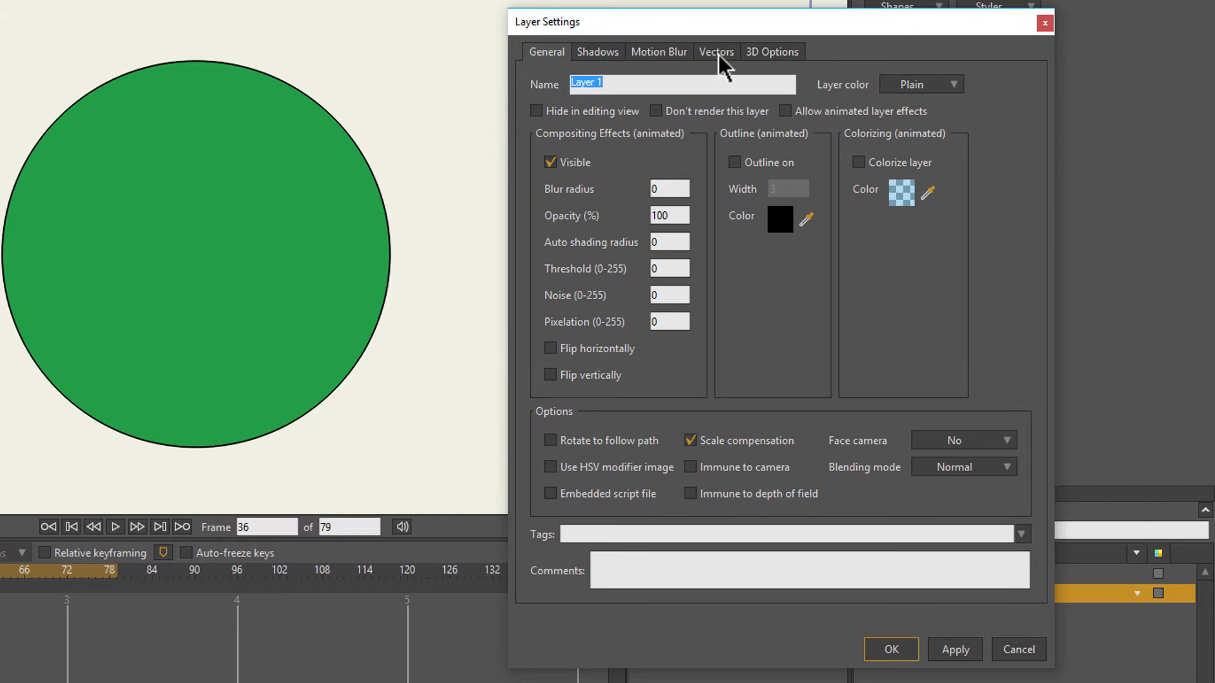
pyautogui.click(715, 51)
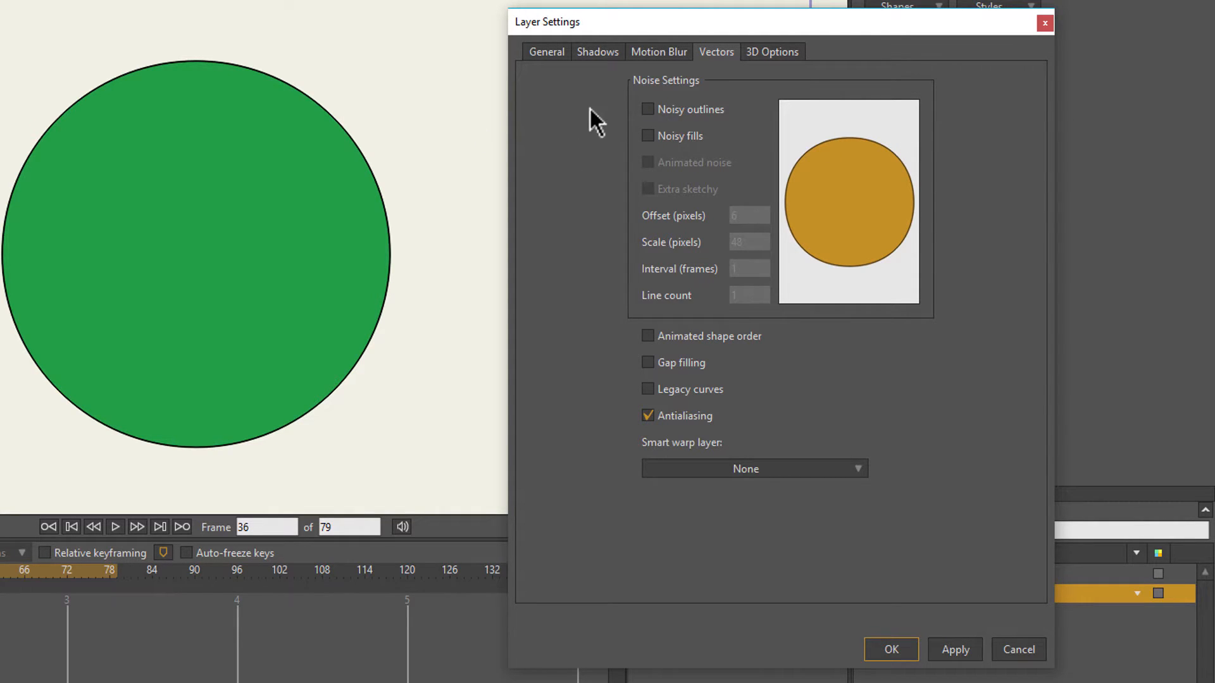
pyautogui.moveTo(783, 224)
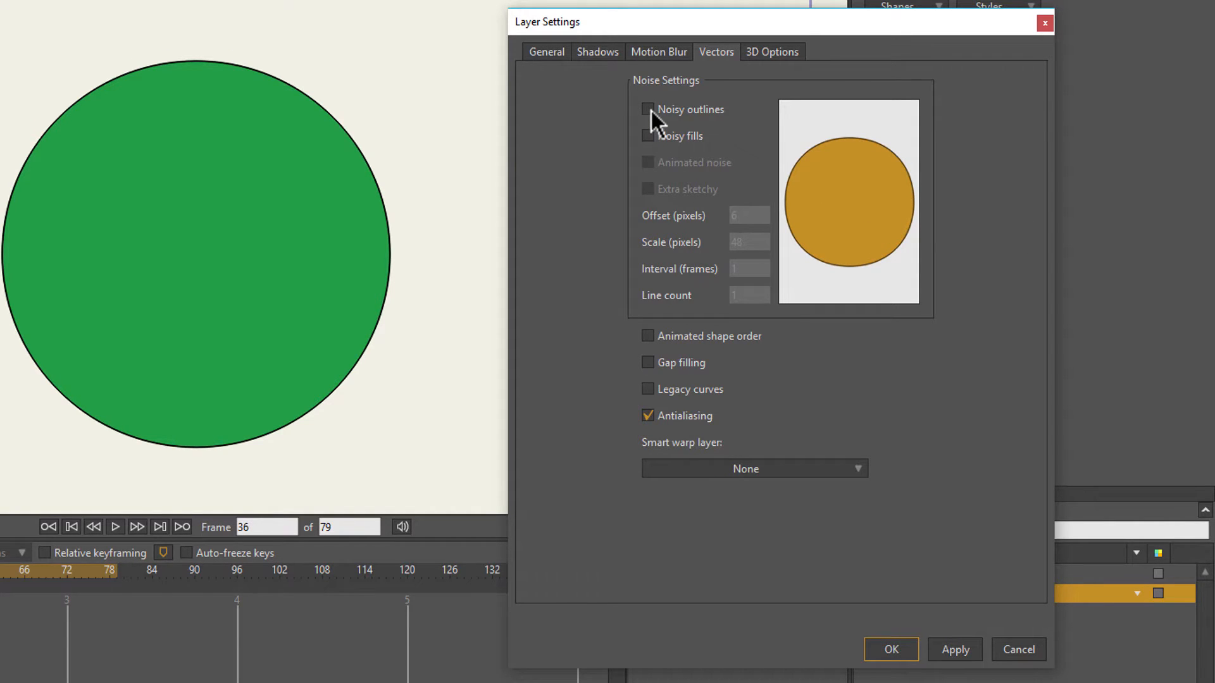
pyautogui.click(649, 110)
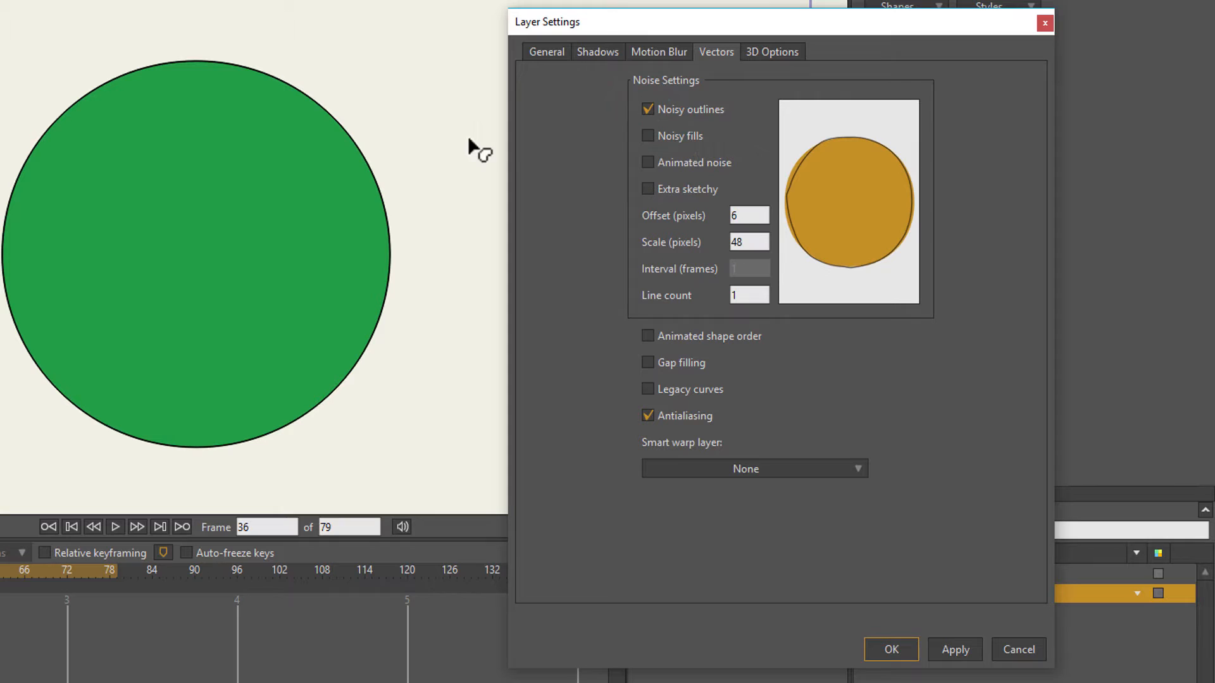
pyautogui.click(956, 649)
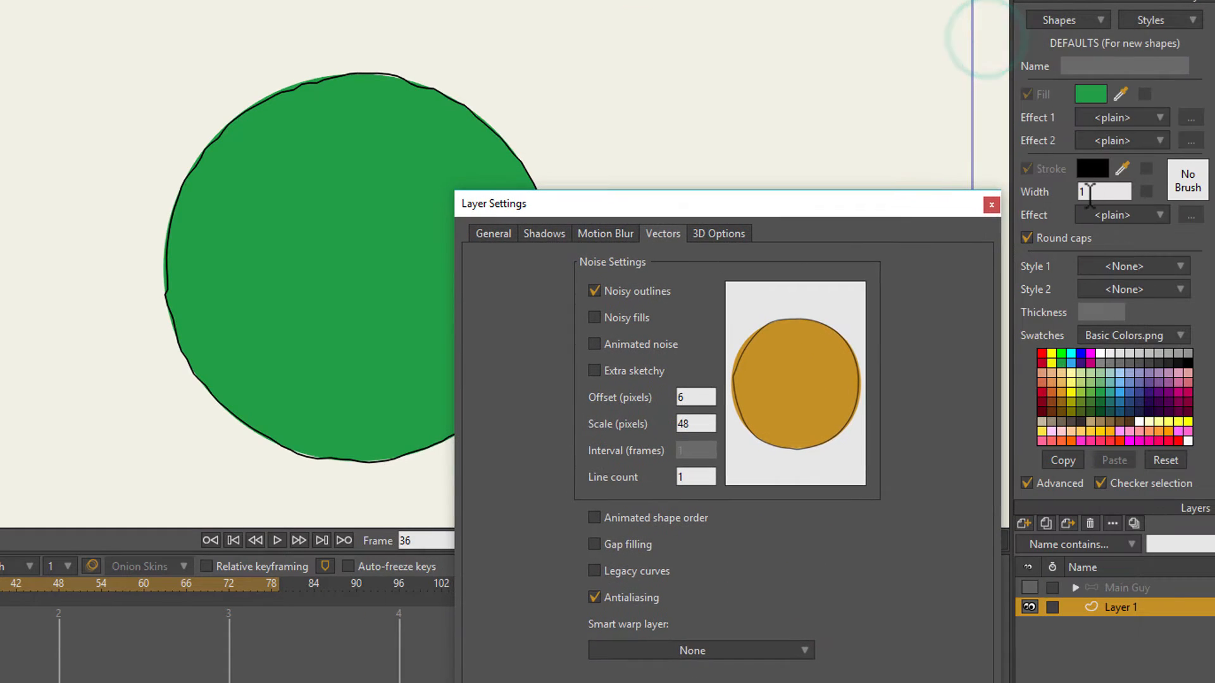
# Give the layer noise a 6-pixel offset and 48-pixel scale, with noisy outlines and fills on.
pyautogui.write('6')
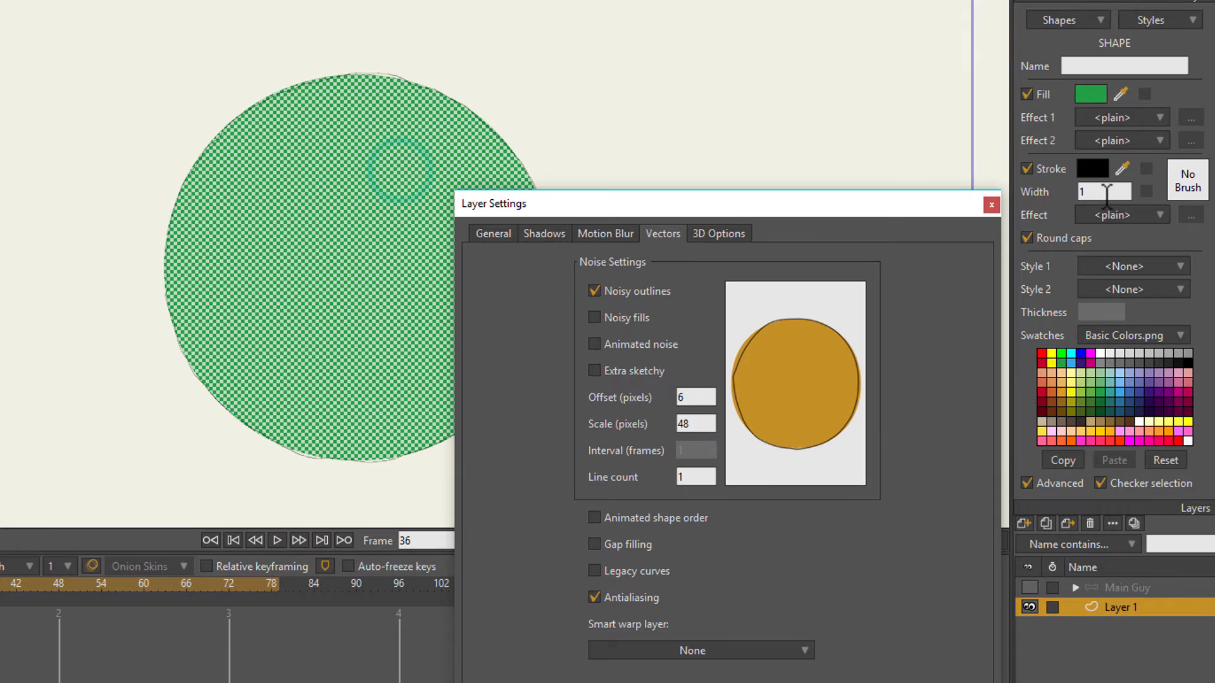
pyautogui.write('6')
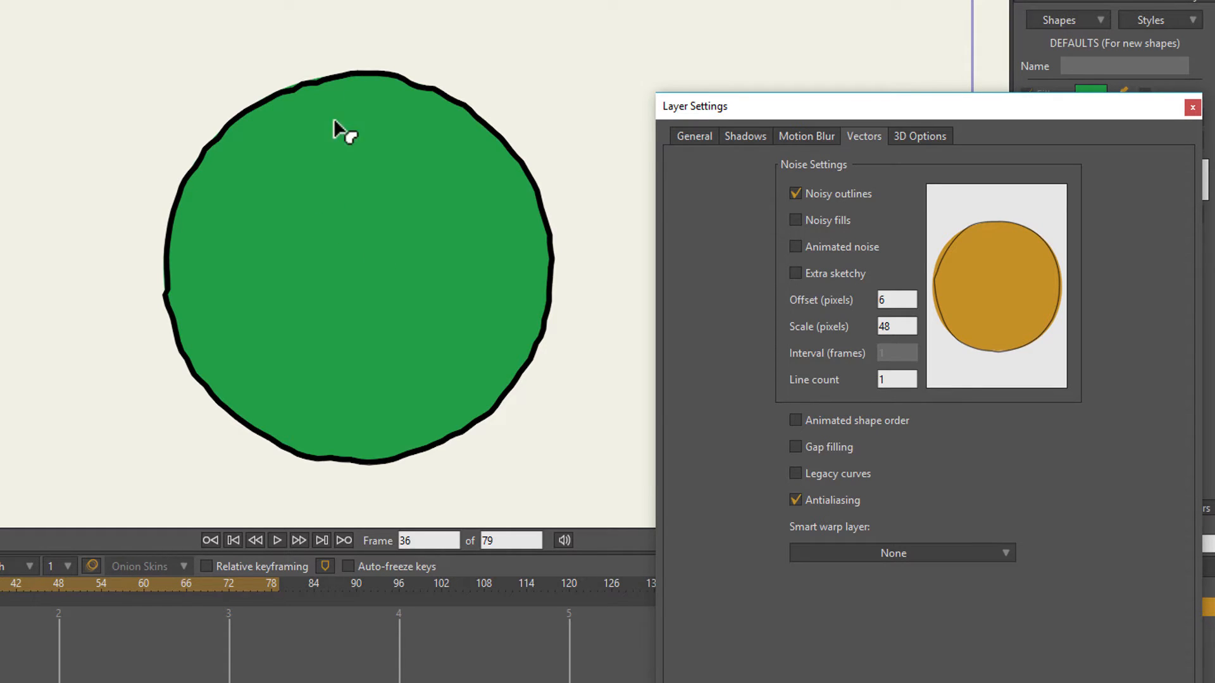
pyautogui.moveTo(597, 322)
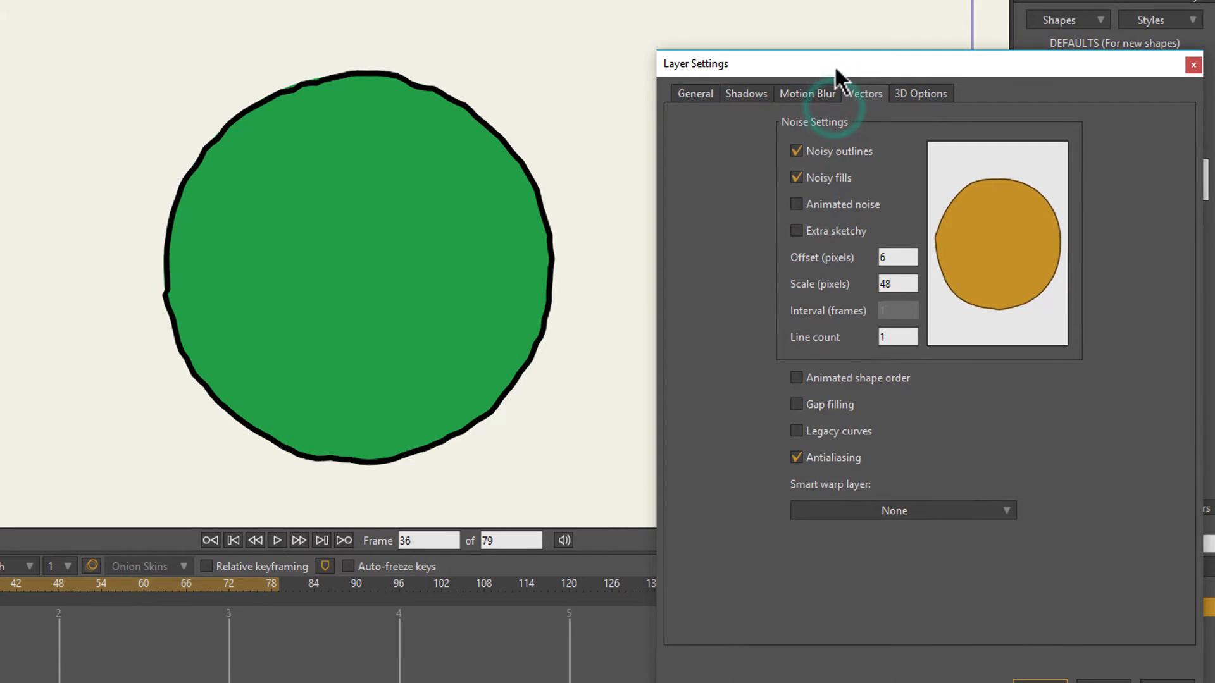
pyautogui.moveTo(605, 147)
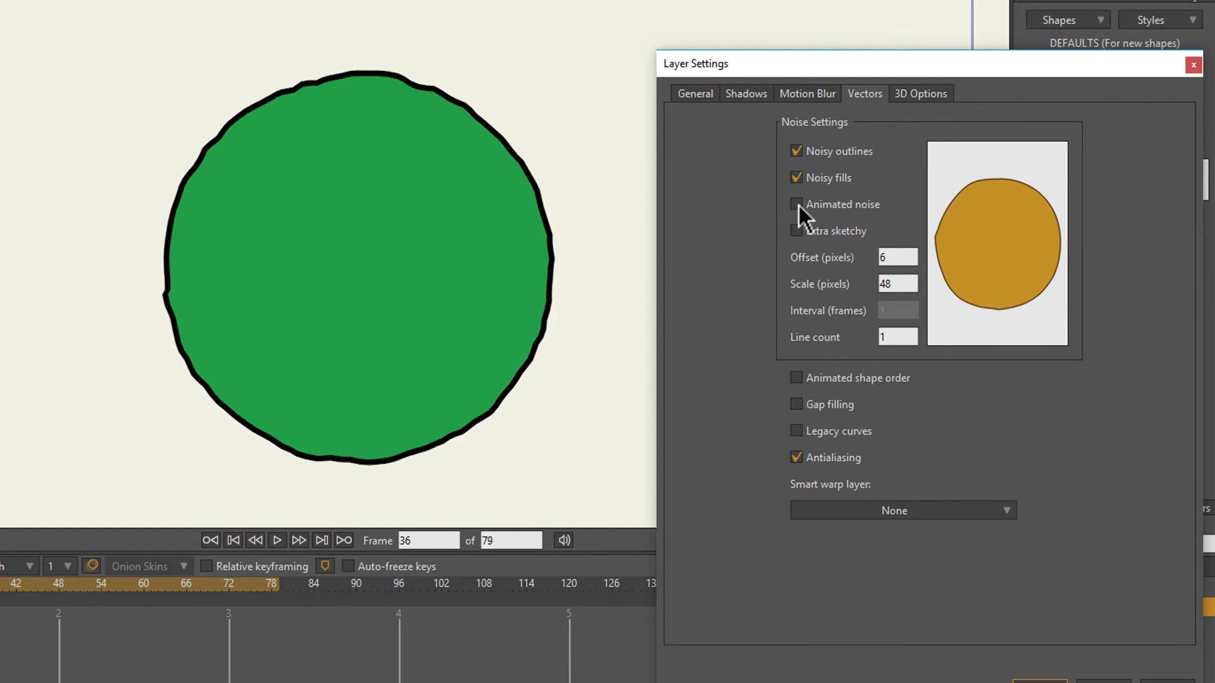
# Enable animated noise refreshing at a 3-frame interval.
pyautogui.click(795, 204)
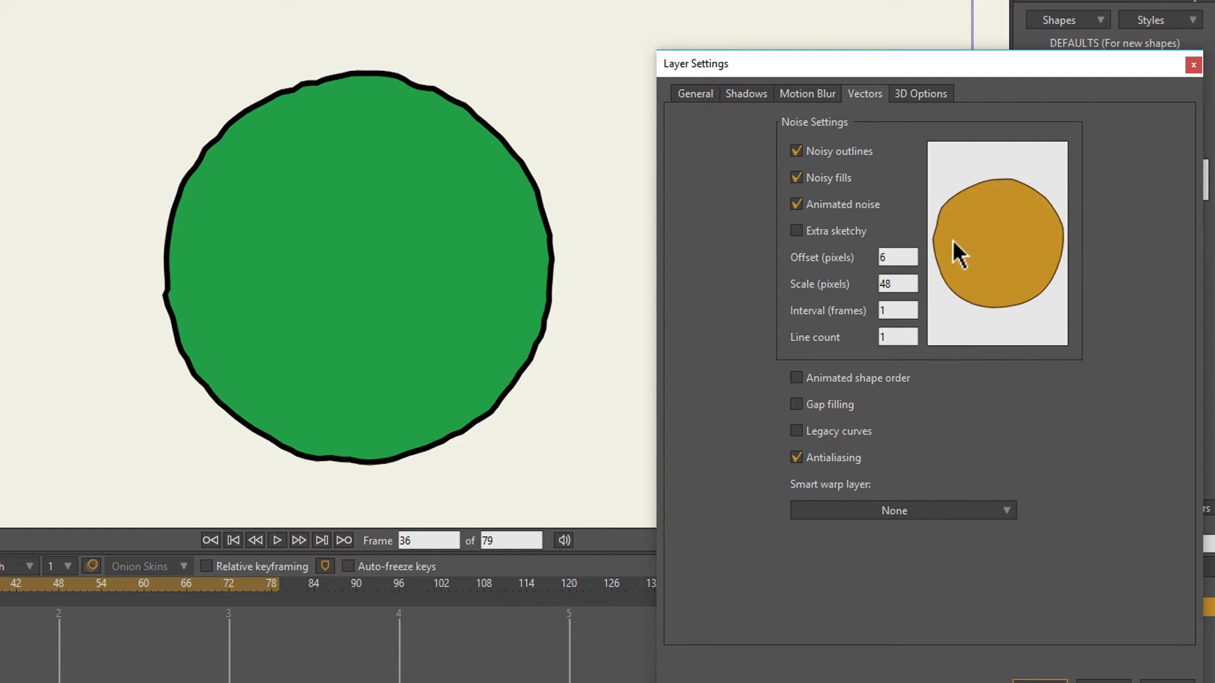
pyautogui.moveTo(988, 245)
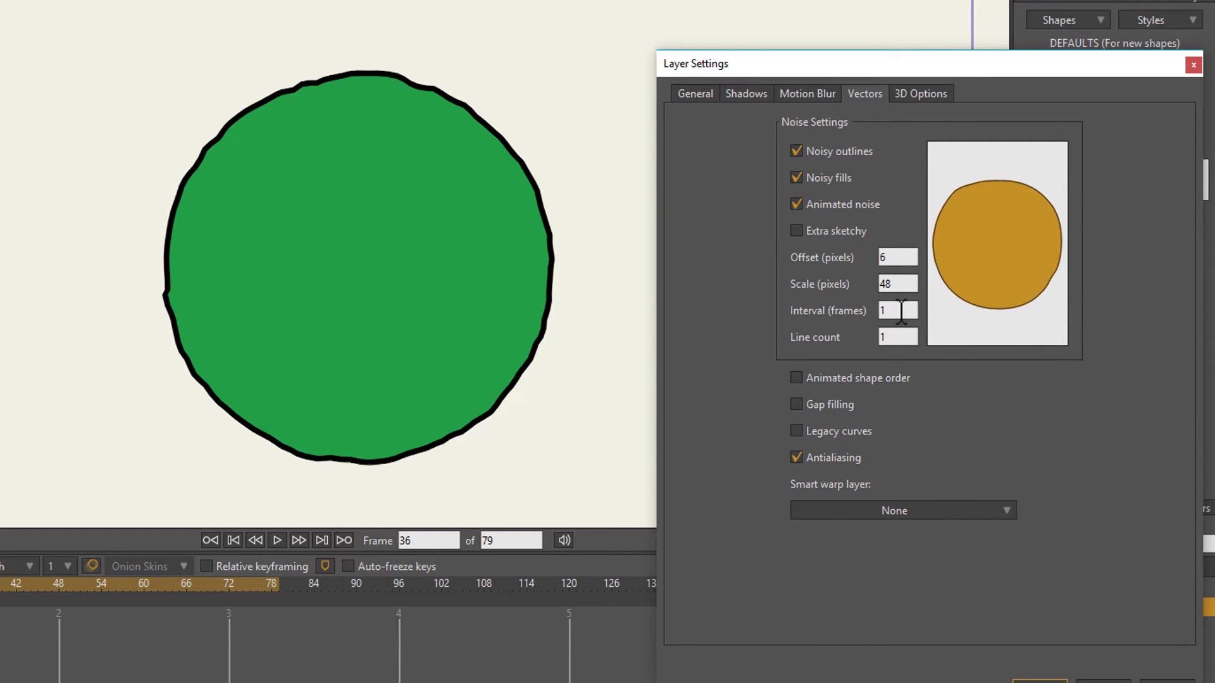
pyautogui.click(897, 311)
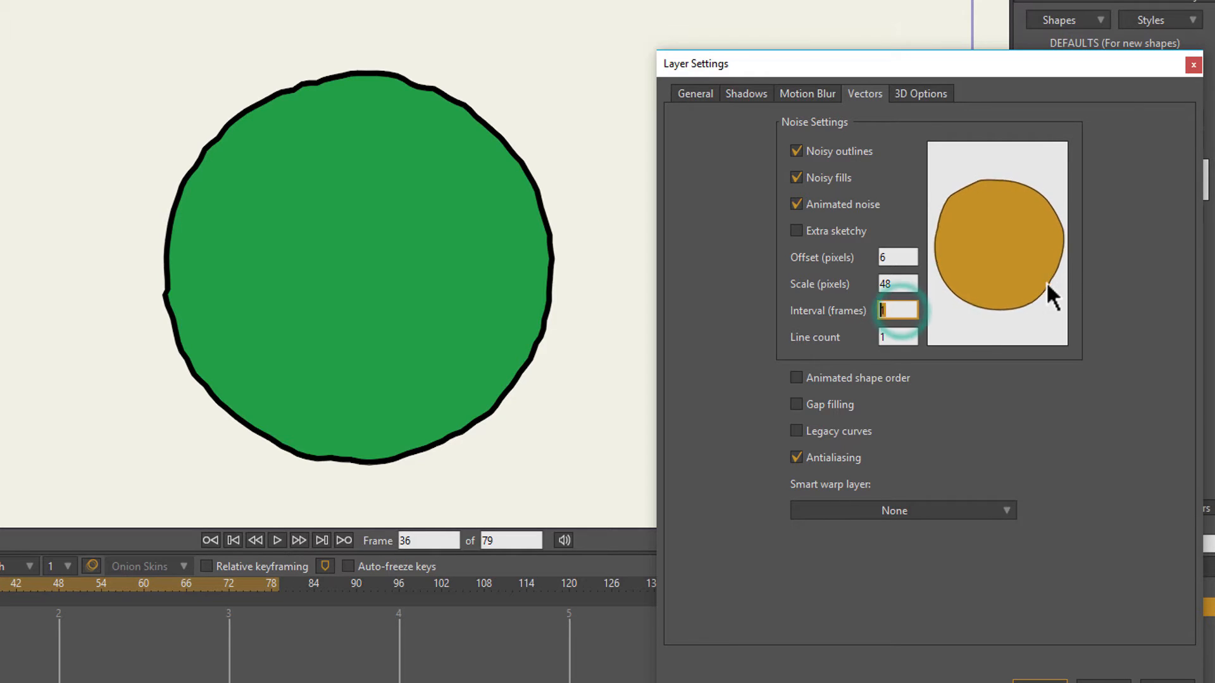
pyautogui.write('3')
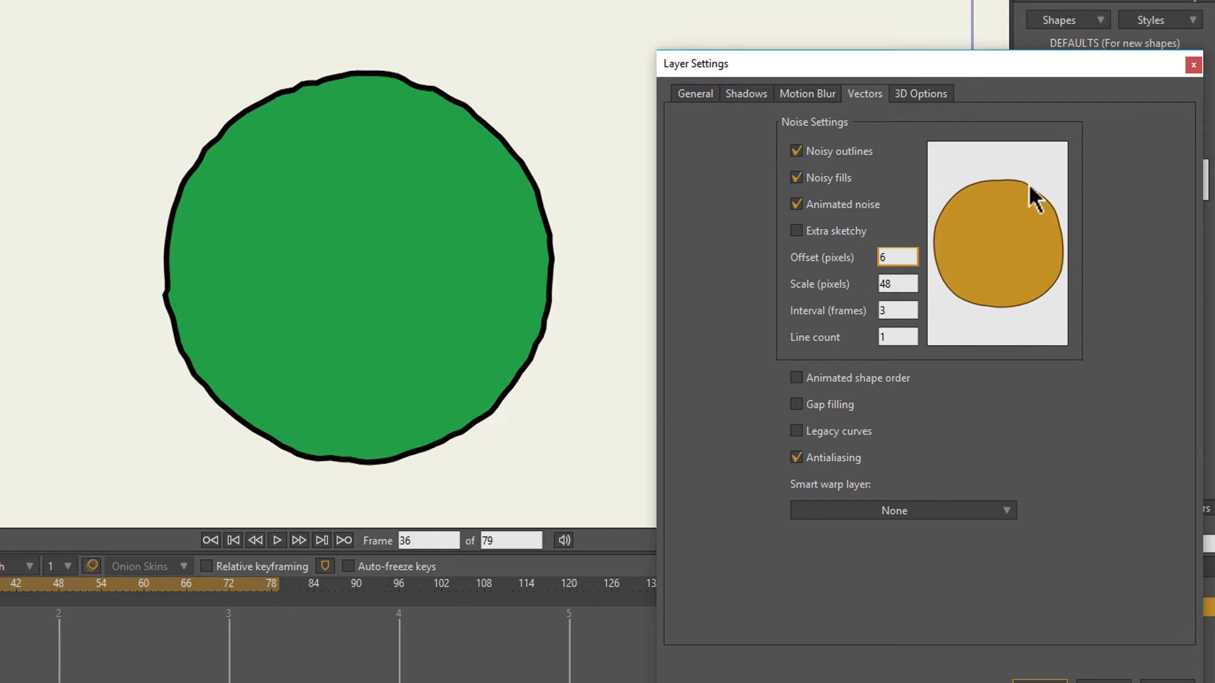
# Try rougher noise offset values of 5.75, 10 and 13.
pyautogui.click(896, 258)
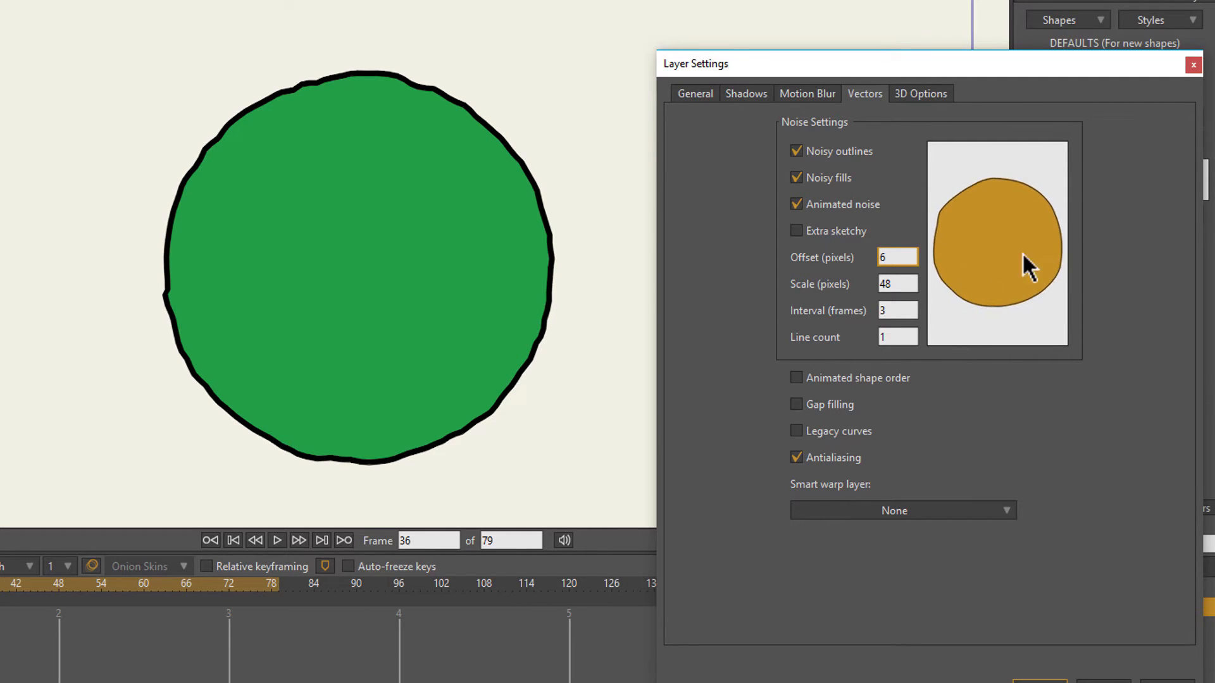
pyautogui.click(897, 258)
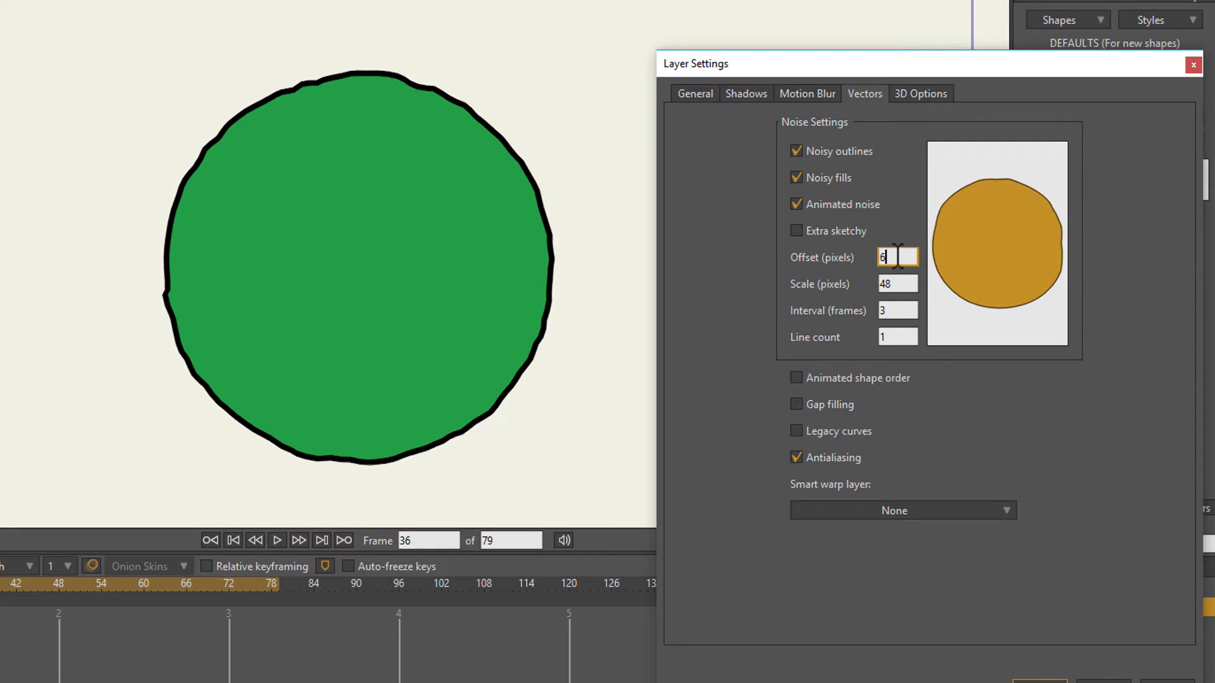
pyautogui.write('5.75')
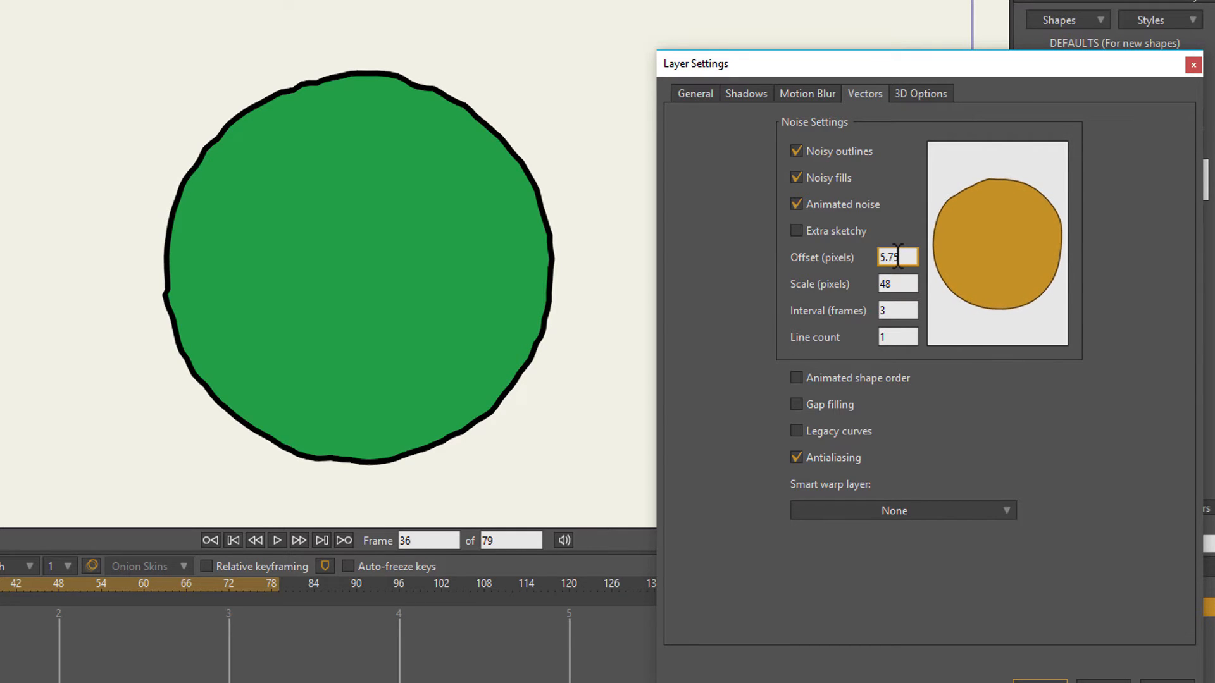
pyautogui.write('10')
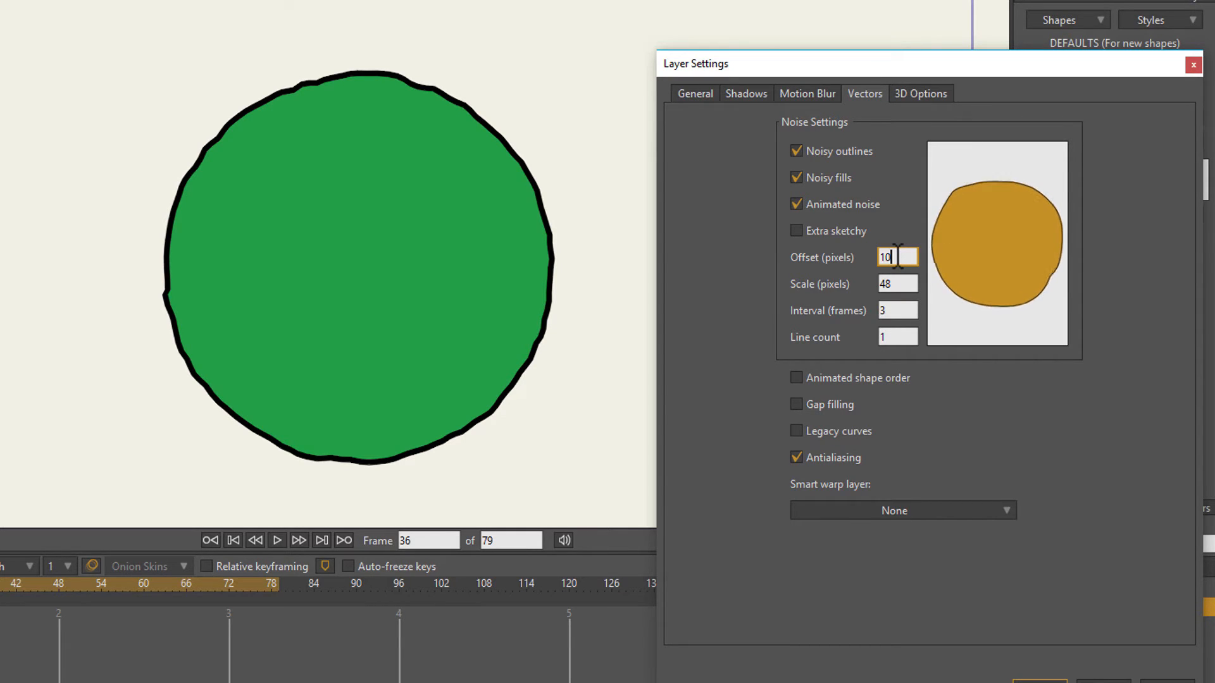
pyautogui.write('13')
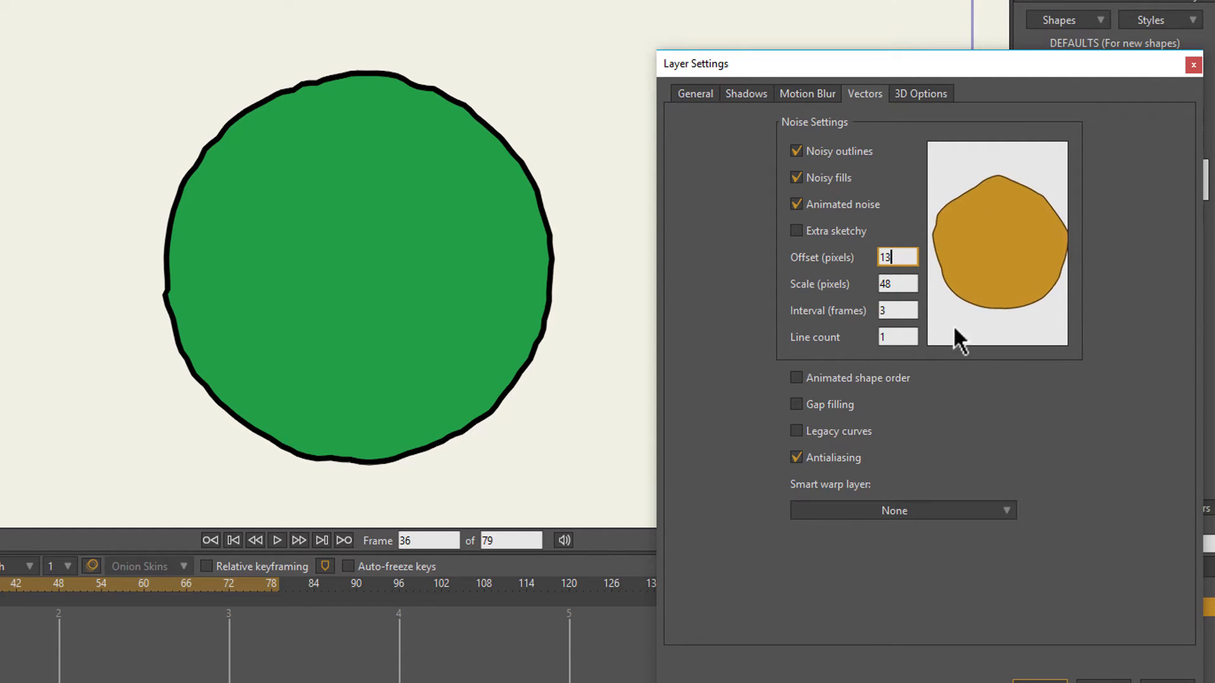
# Try a 6.50 noise scale, then restore scale to 48 before re-adjusting the offset.
pyautogui.click(898, 283)
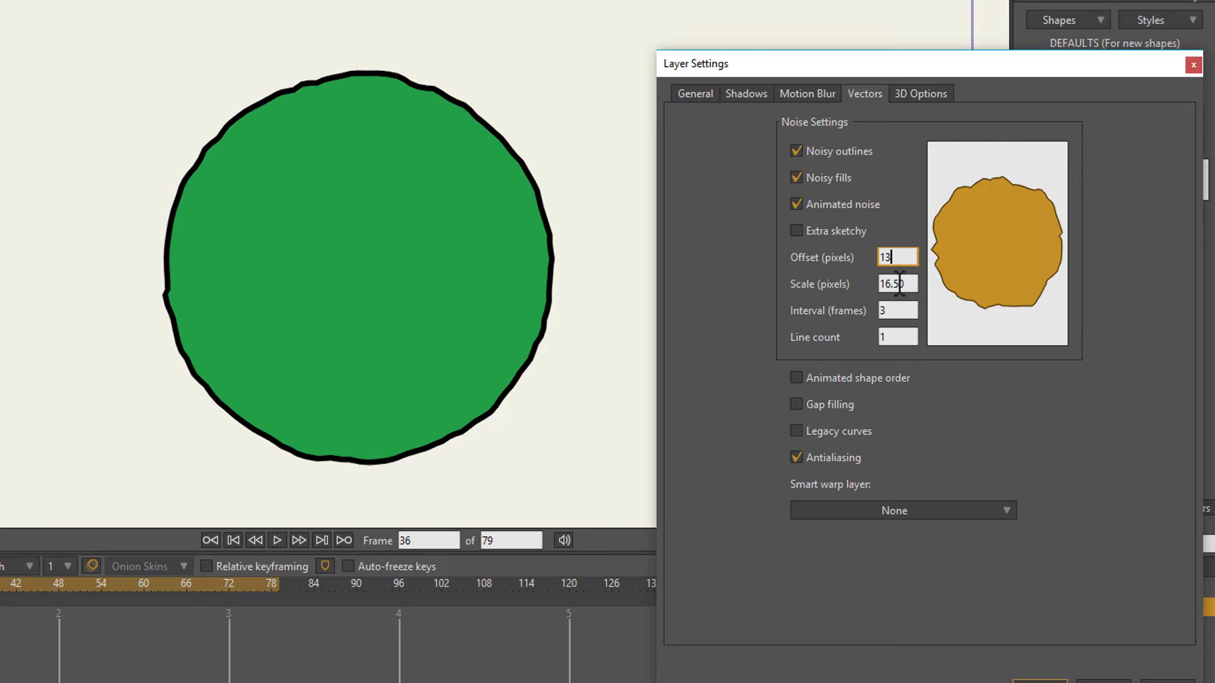
pyautogui.write('6.50')
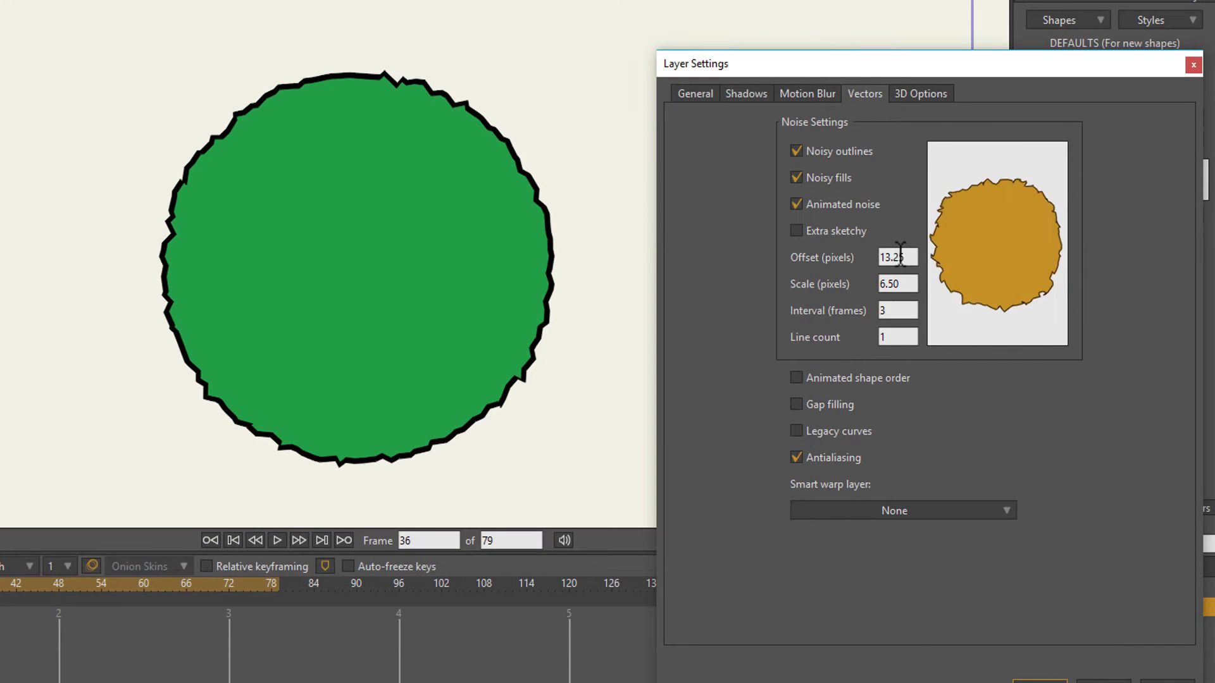
pyautogui.click(898, 283)
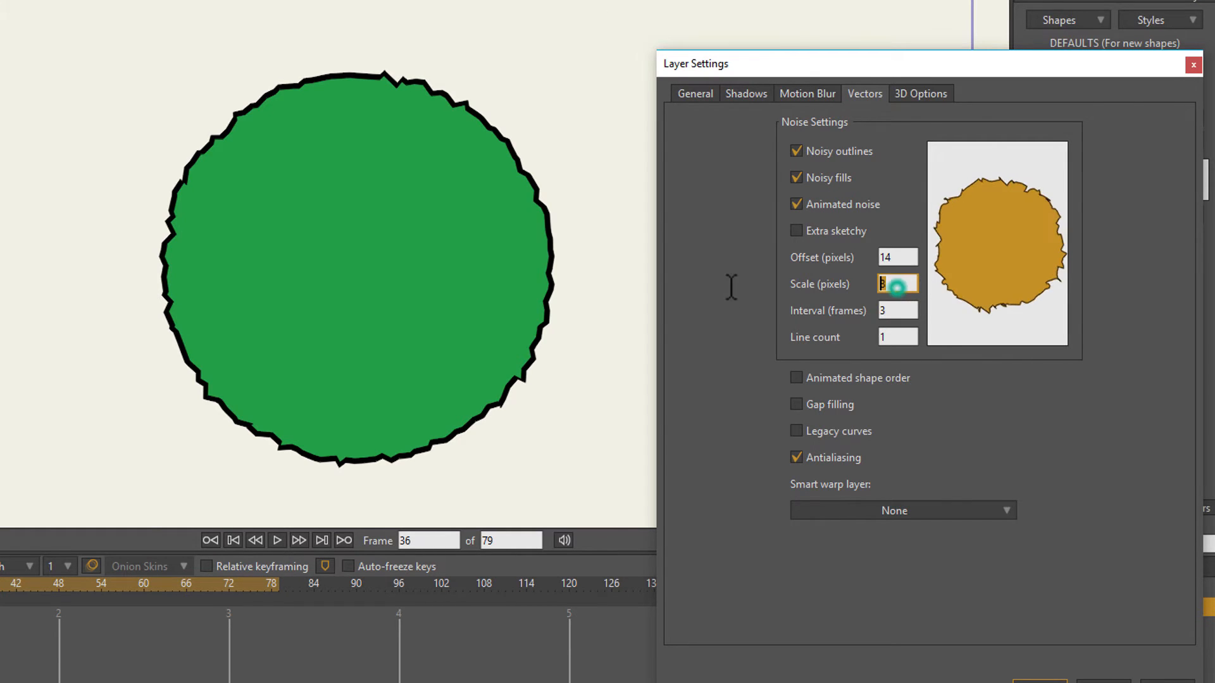
pyautogui.write('48')
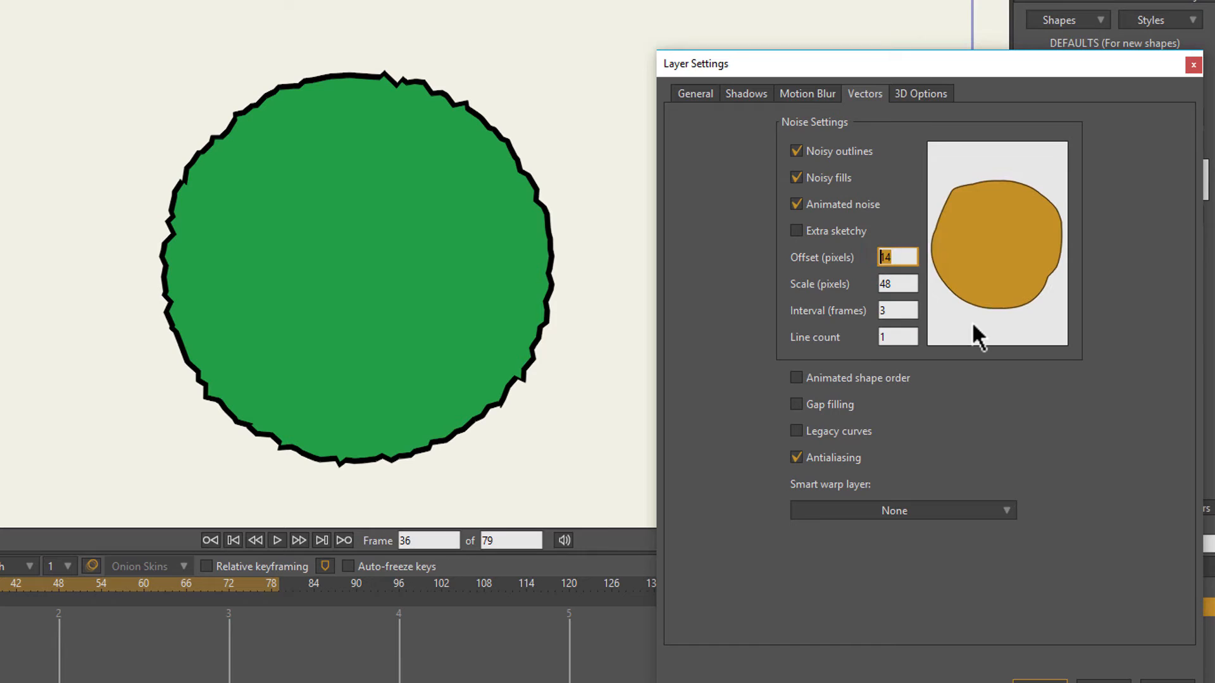
pyautogui.click(897, 284)
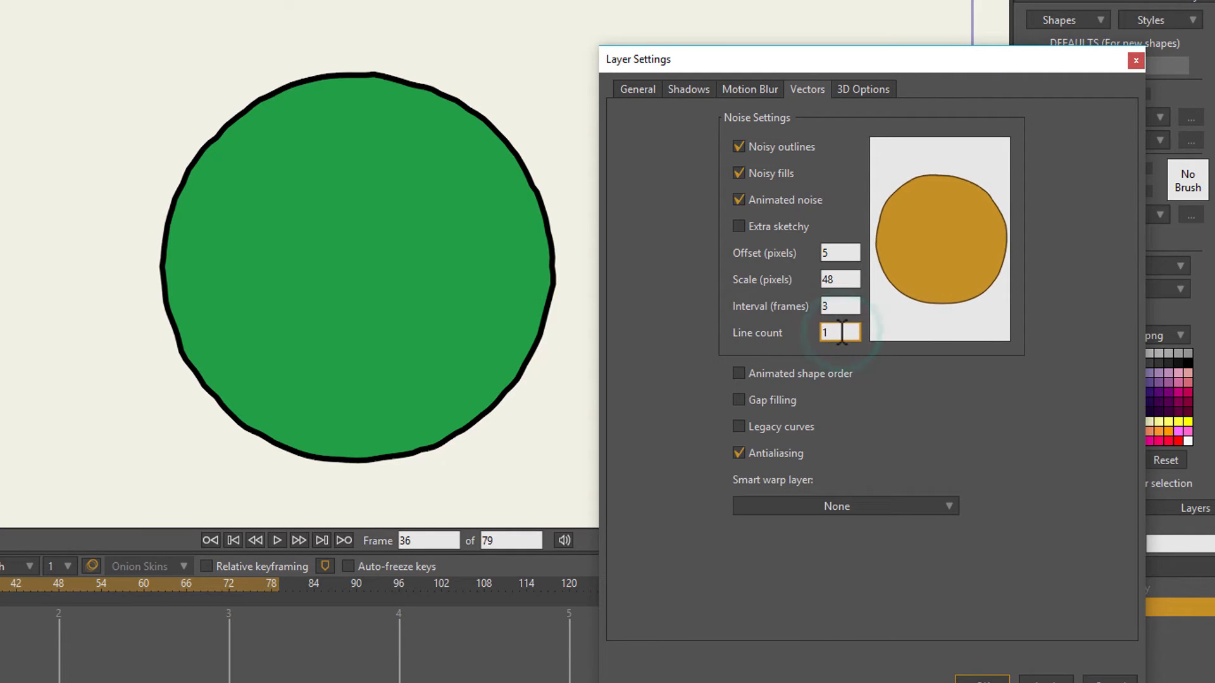
# Raise the noise line count to 5 and set the outline width to 1.
pyautogui.write('5')
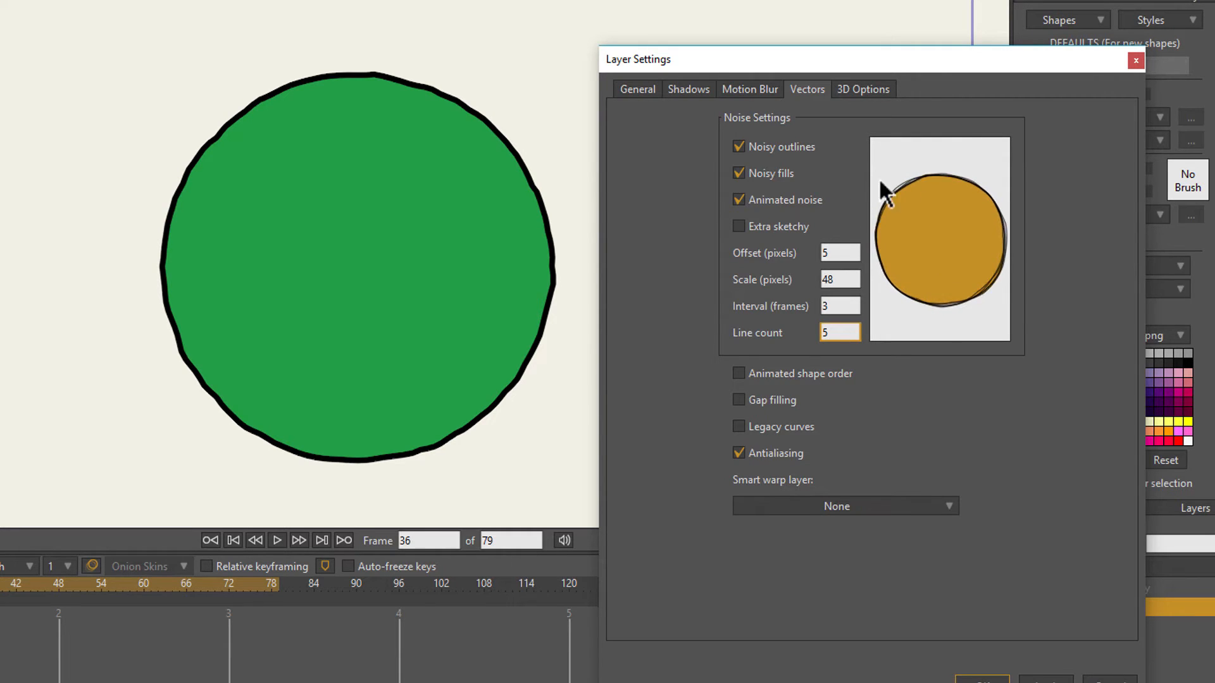
pyautogui.click(839, 333)
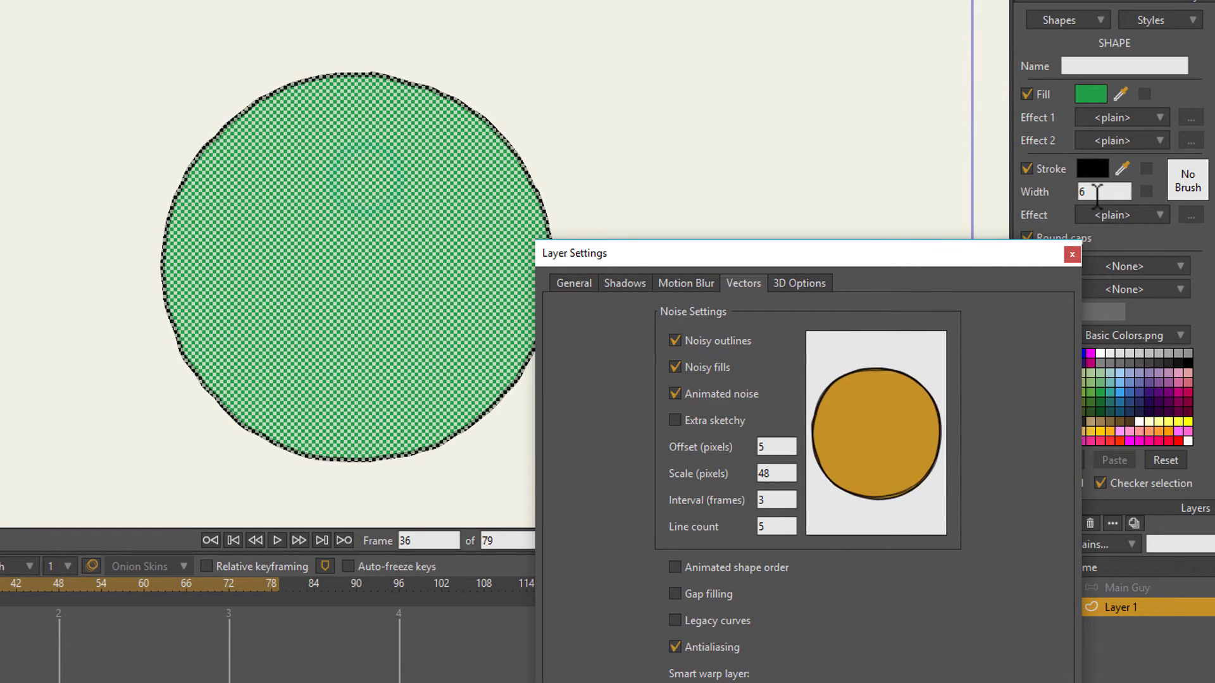
pyautogui.write('1')
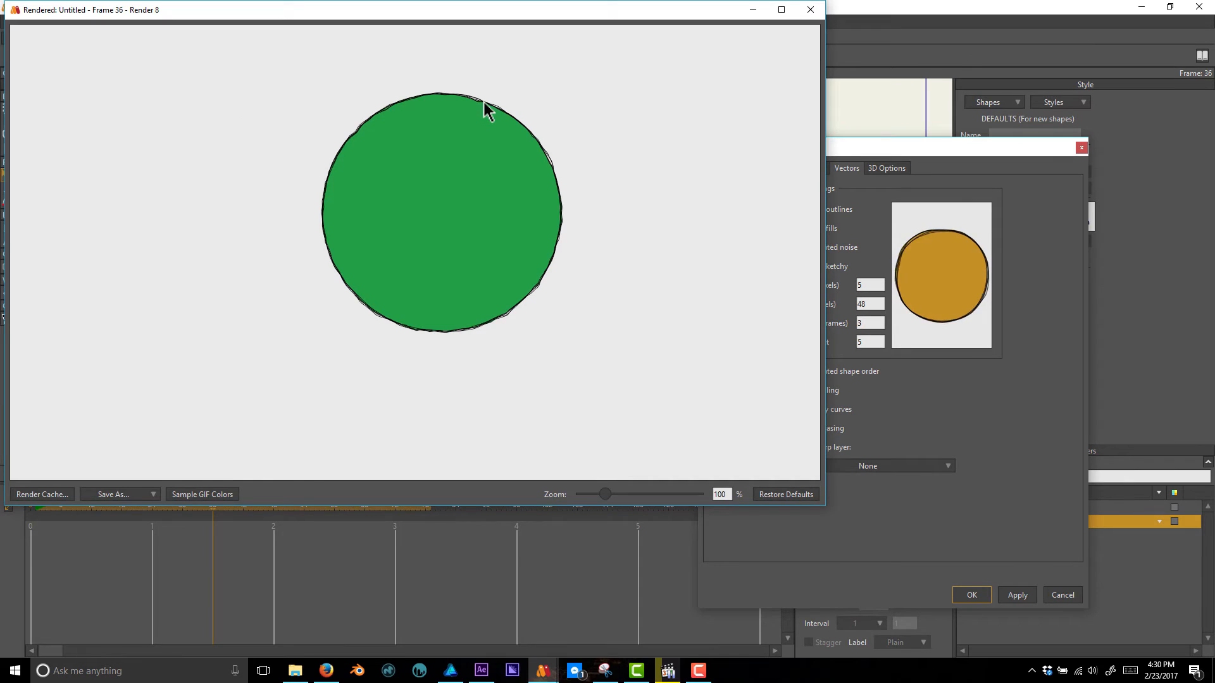
pyautogui.moveTo(348, 194)
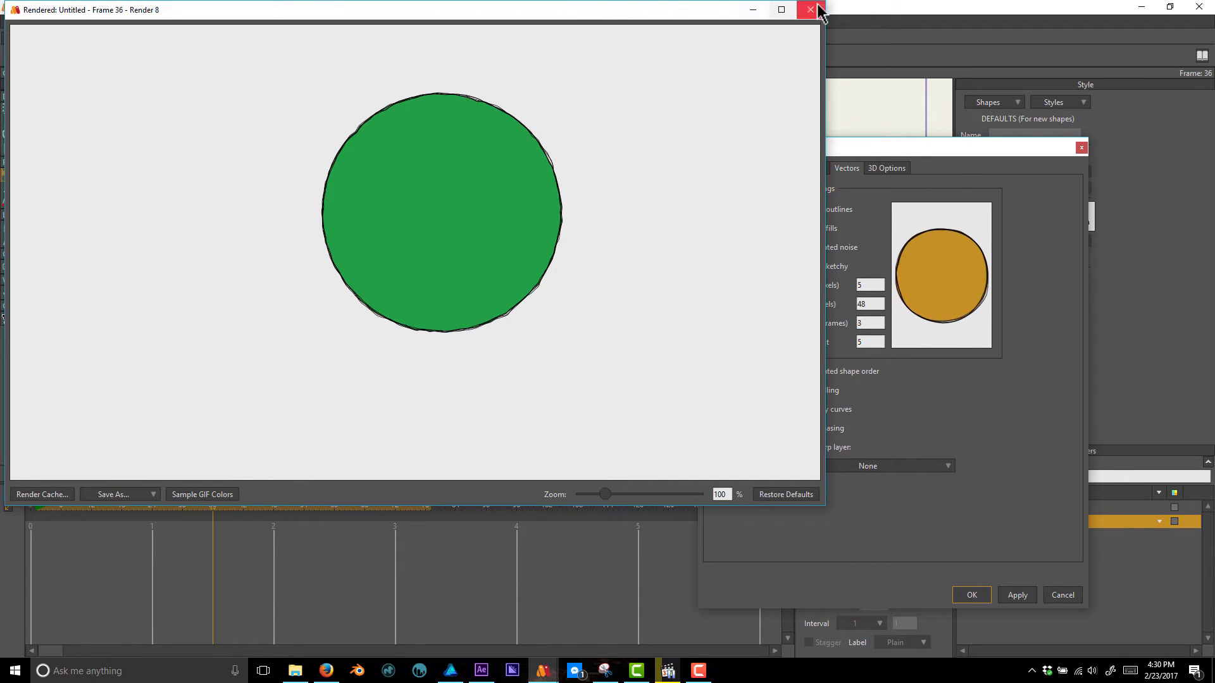
# Retune the noise to a 10-pixel offset and 60-pixel scale, closing the render previews.
pyautogui.click(809, 10)
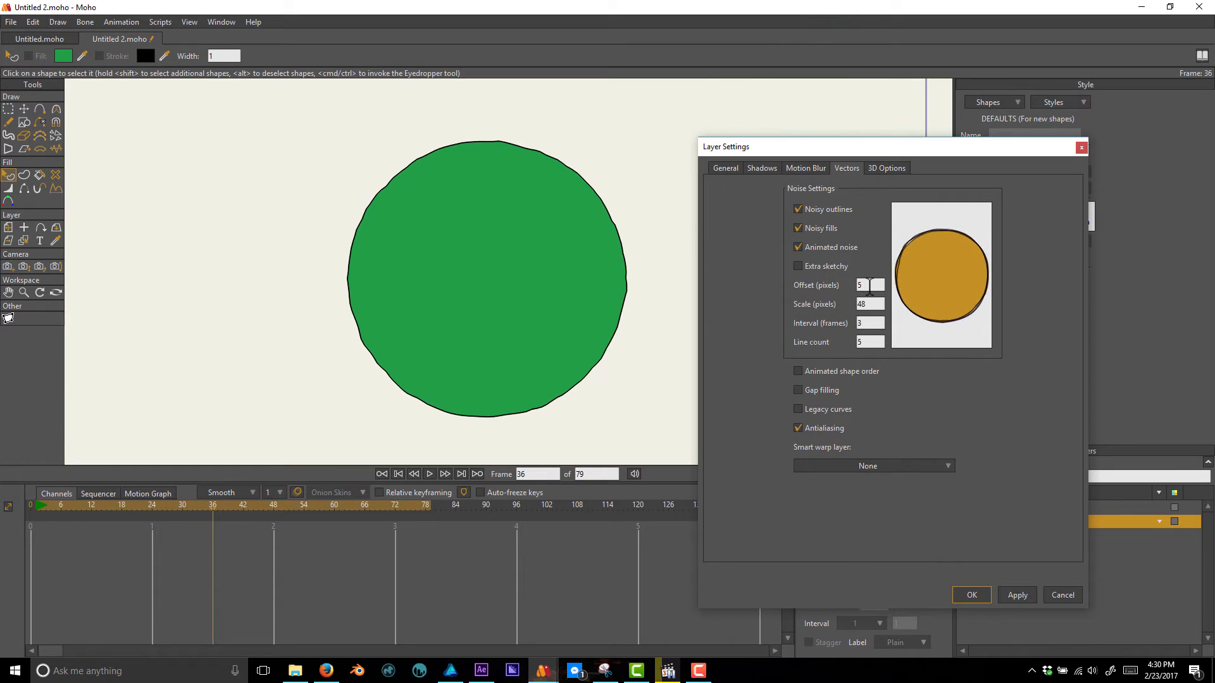
pyautogui.write('8')
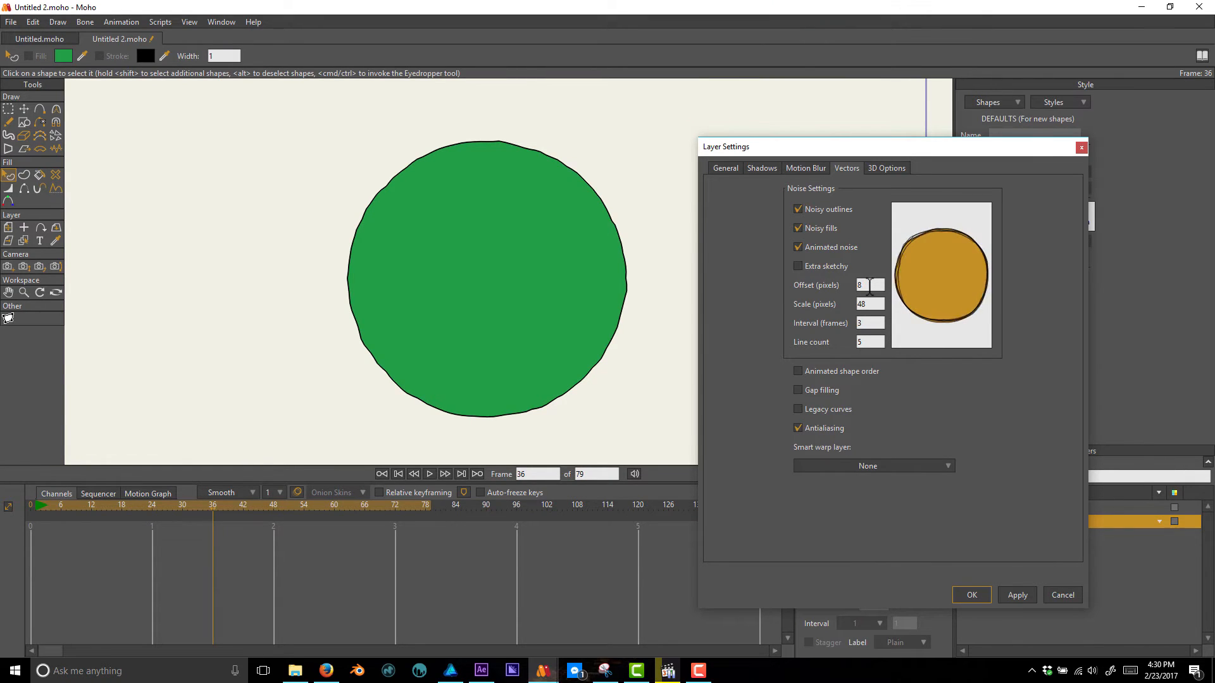
pyautogui.write('.50')
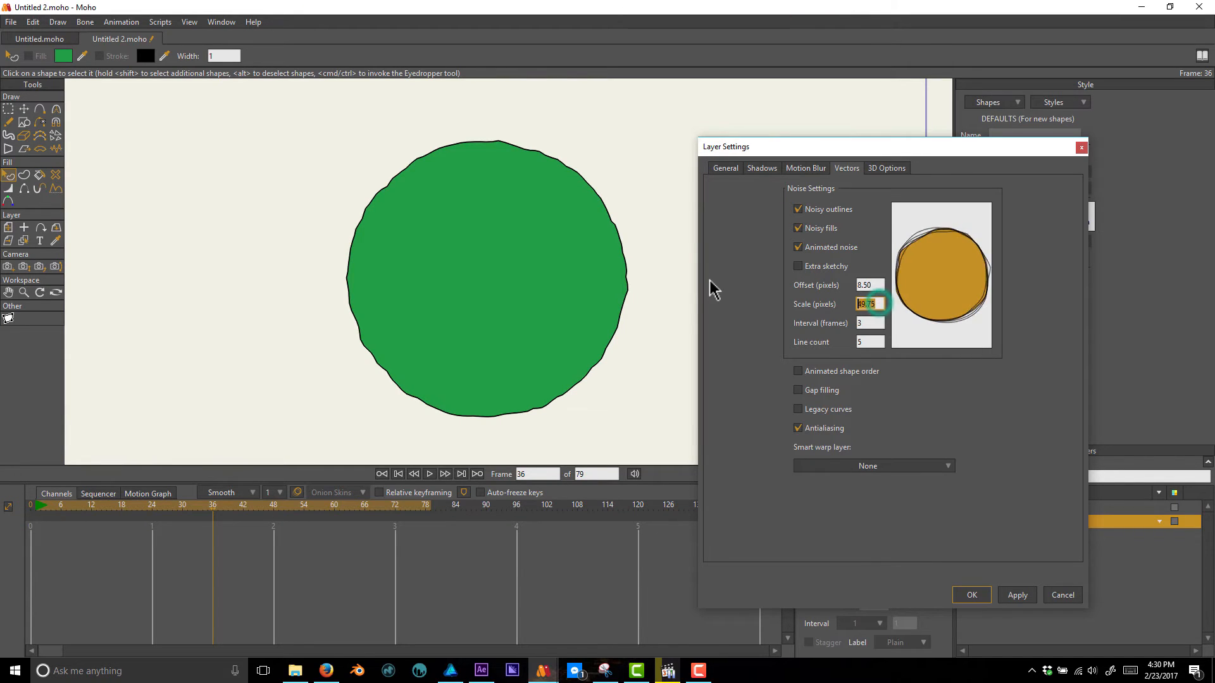
pyautogui.write('60')
pyautogui.click(870, 285)
pyautogui.write('10')
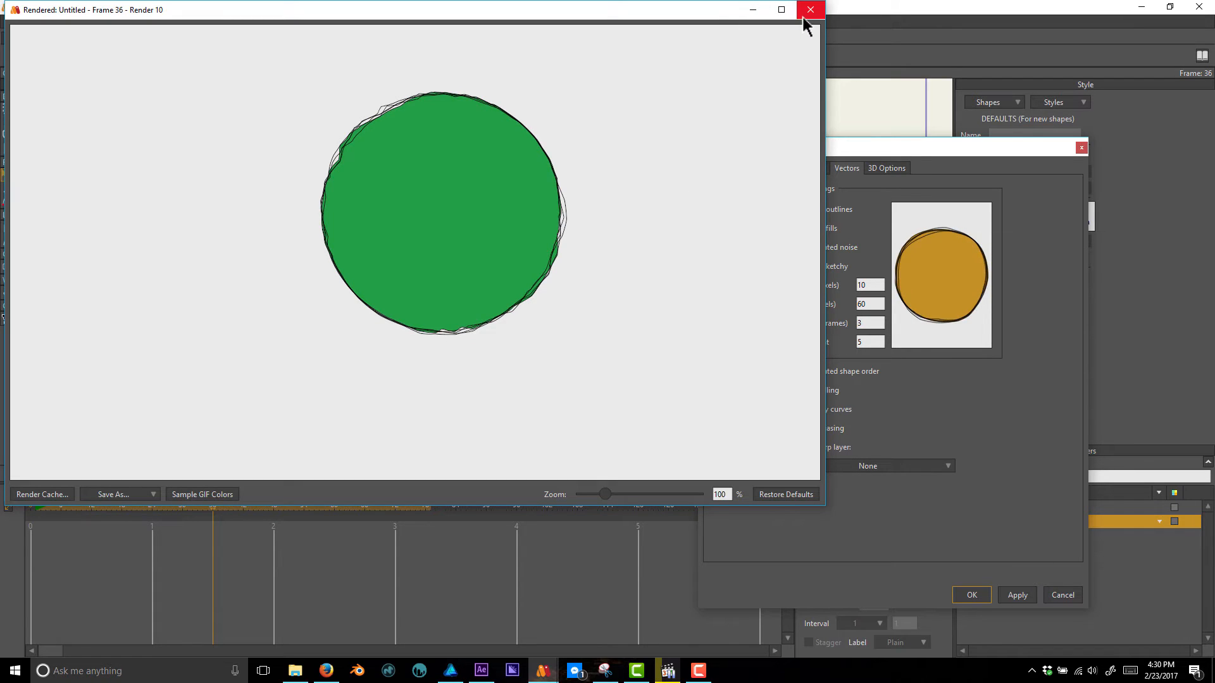
pyautogui.click(810, 10)
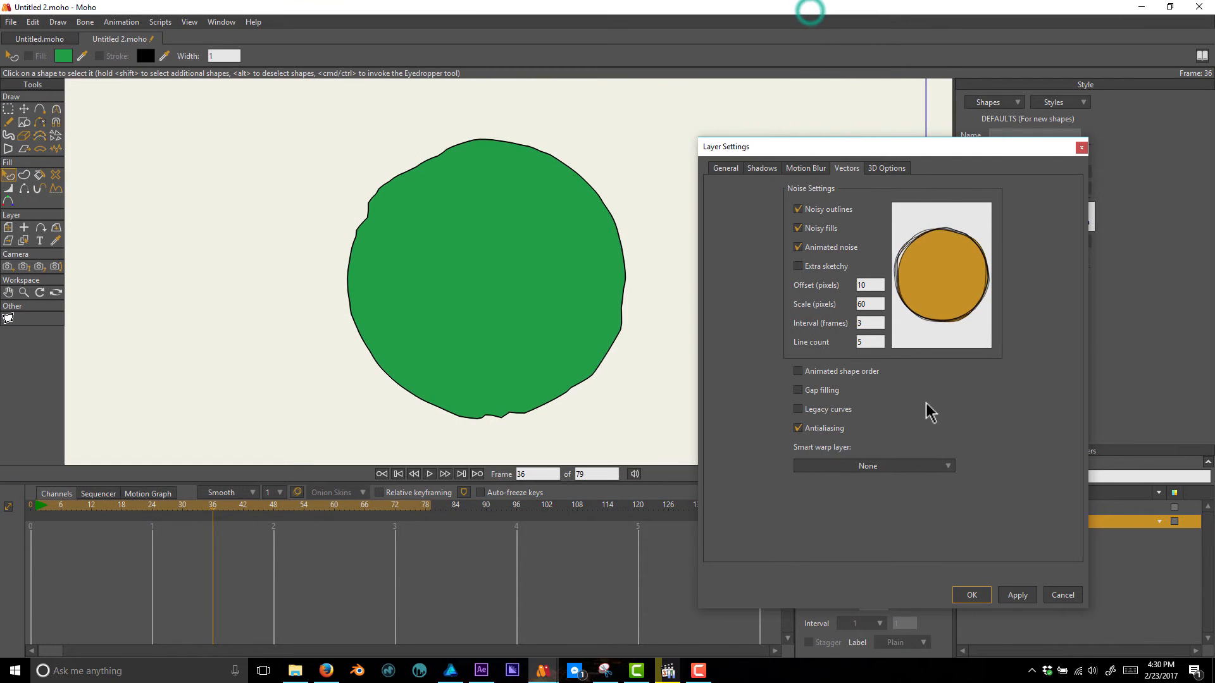
# Confirm the noise settings and apply the textured Brush504 to the circle's outline.
pyautogui.click(971, 594)
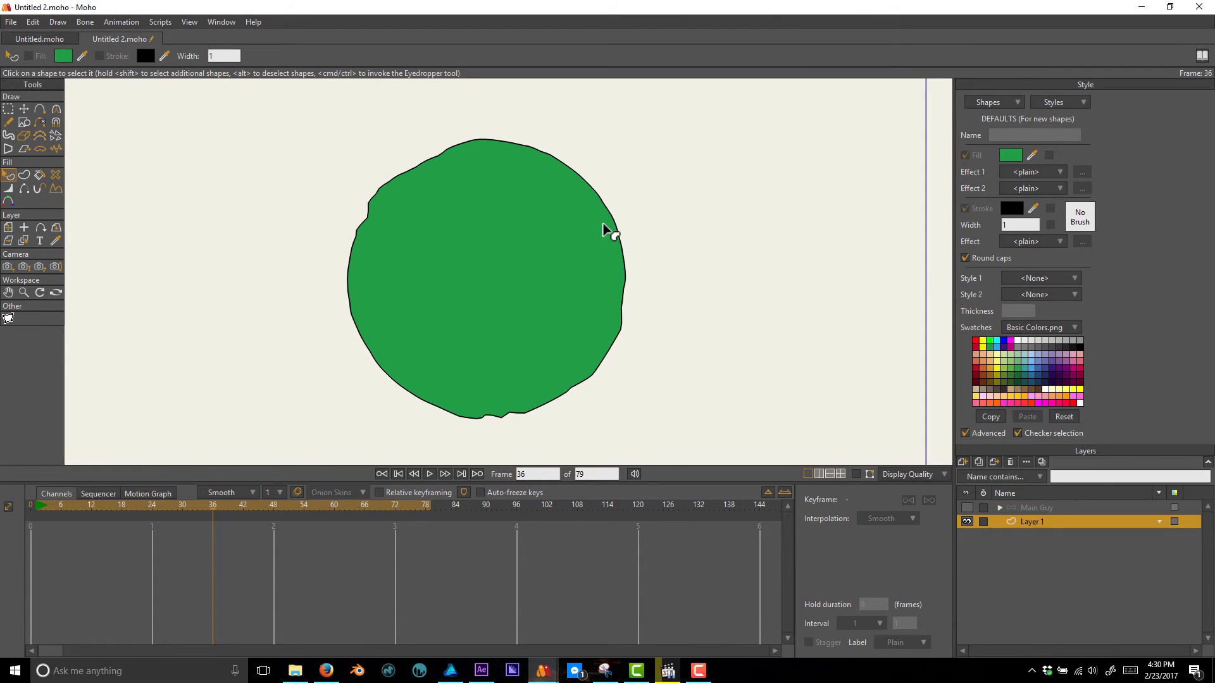
pyautogui.moveTo(556, 279)
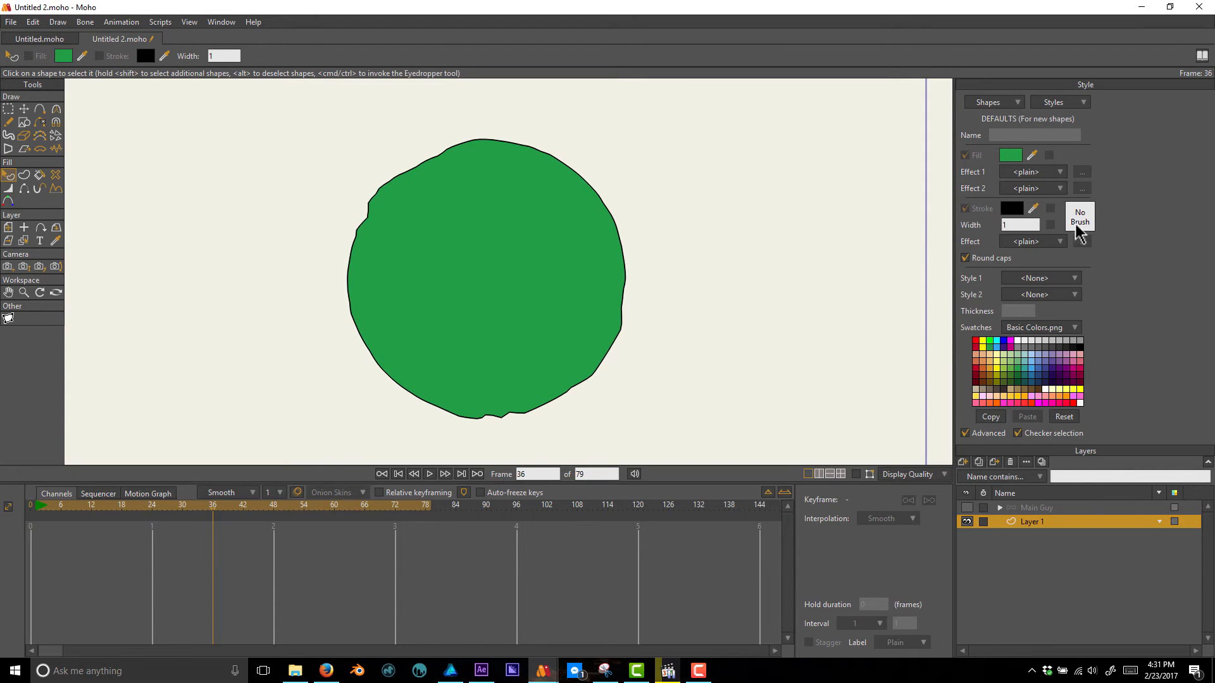
pyautogui.click(484, 290)
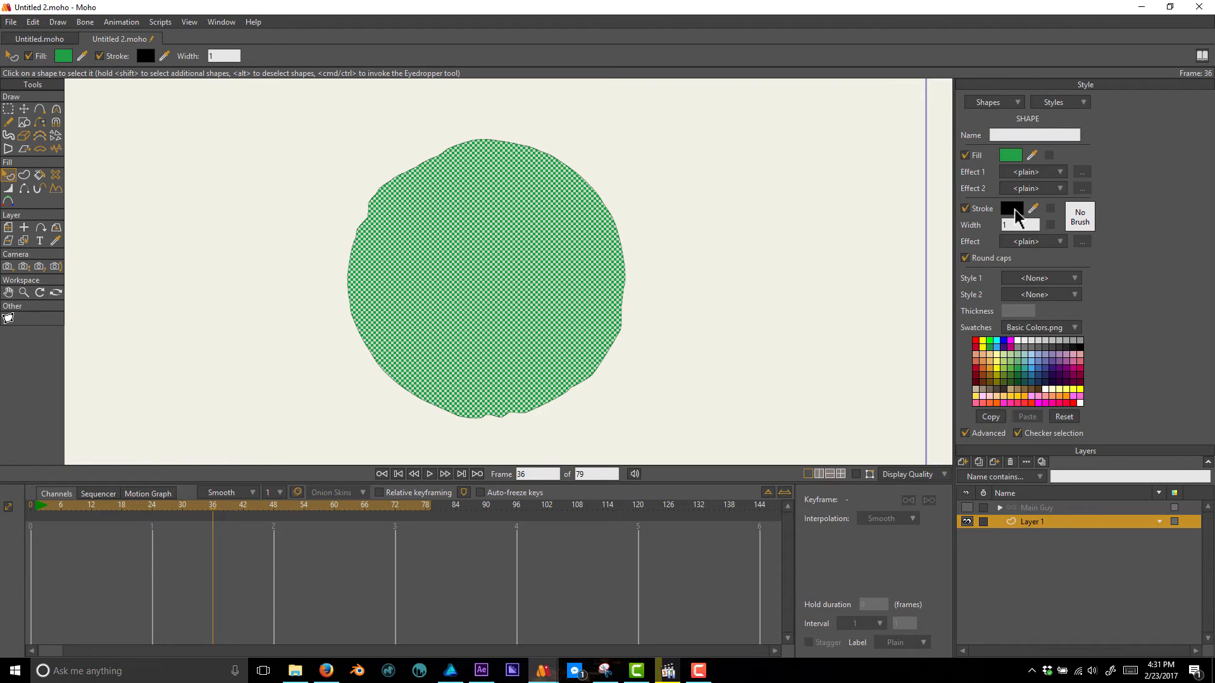
pyautogui.moveTo(1080, 225)
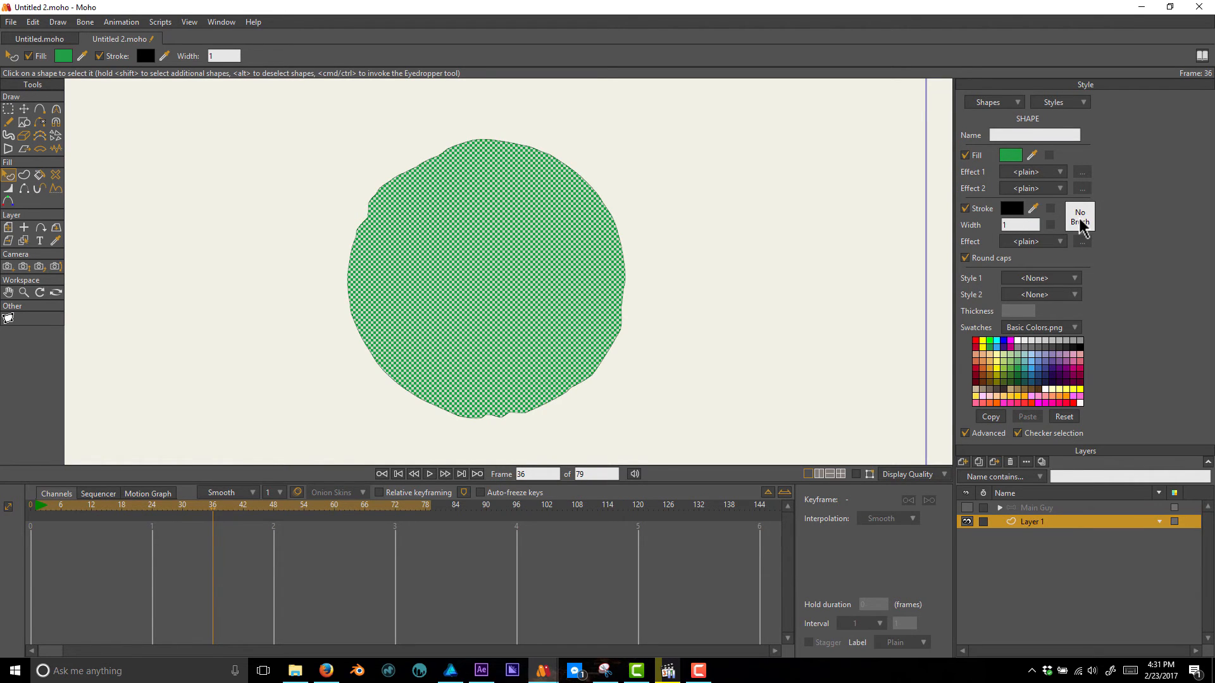
pyautogui.click(1080, 217)
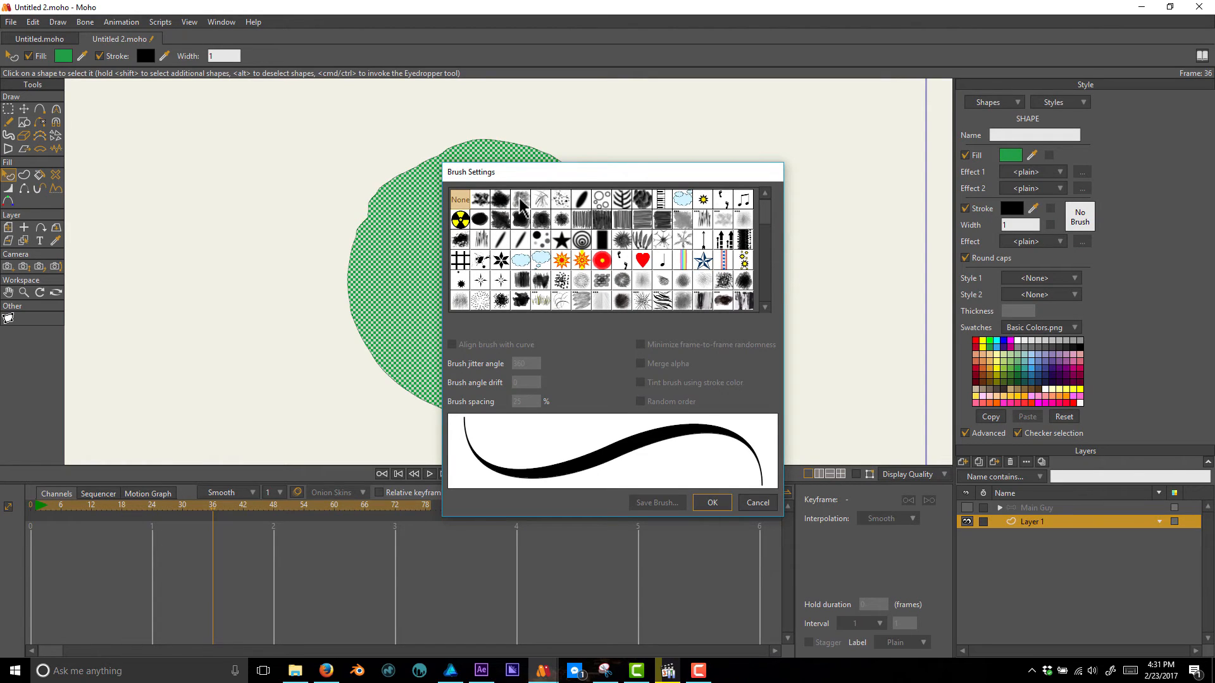
pyautogui.click(521, 199)
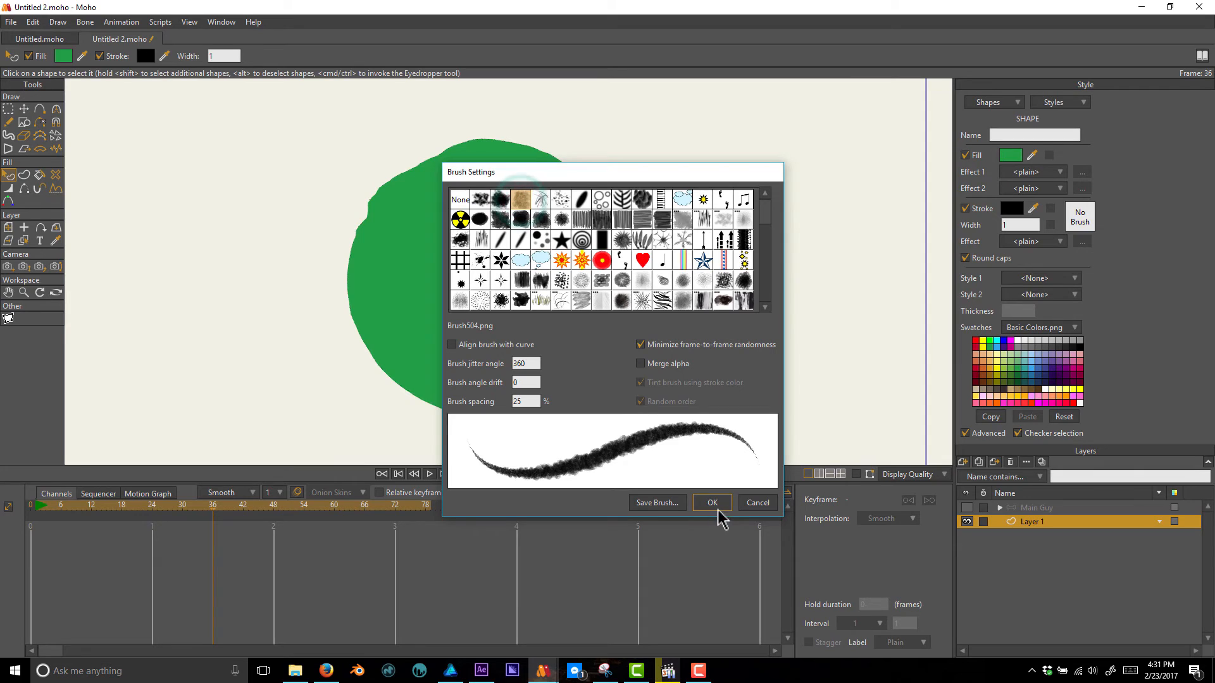
pyautogui.click(711, 503)
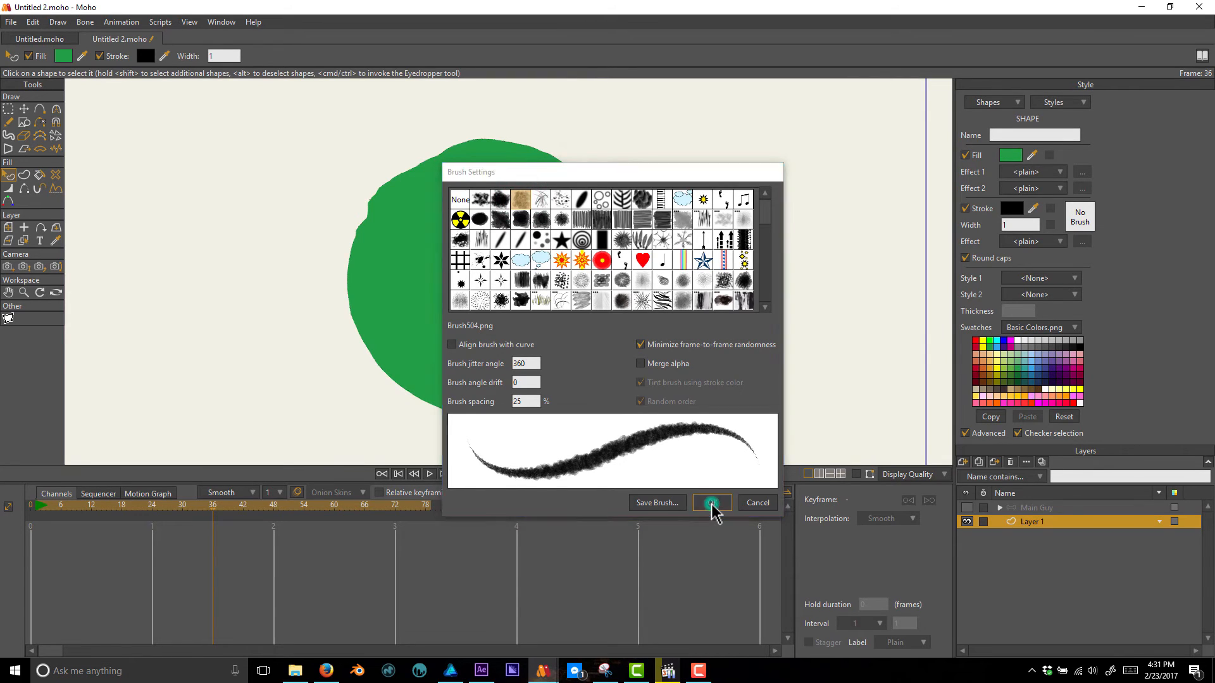
pyautogui.click(710, 502)
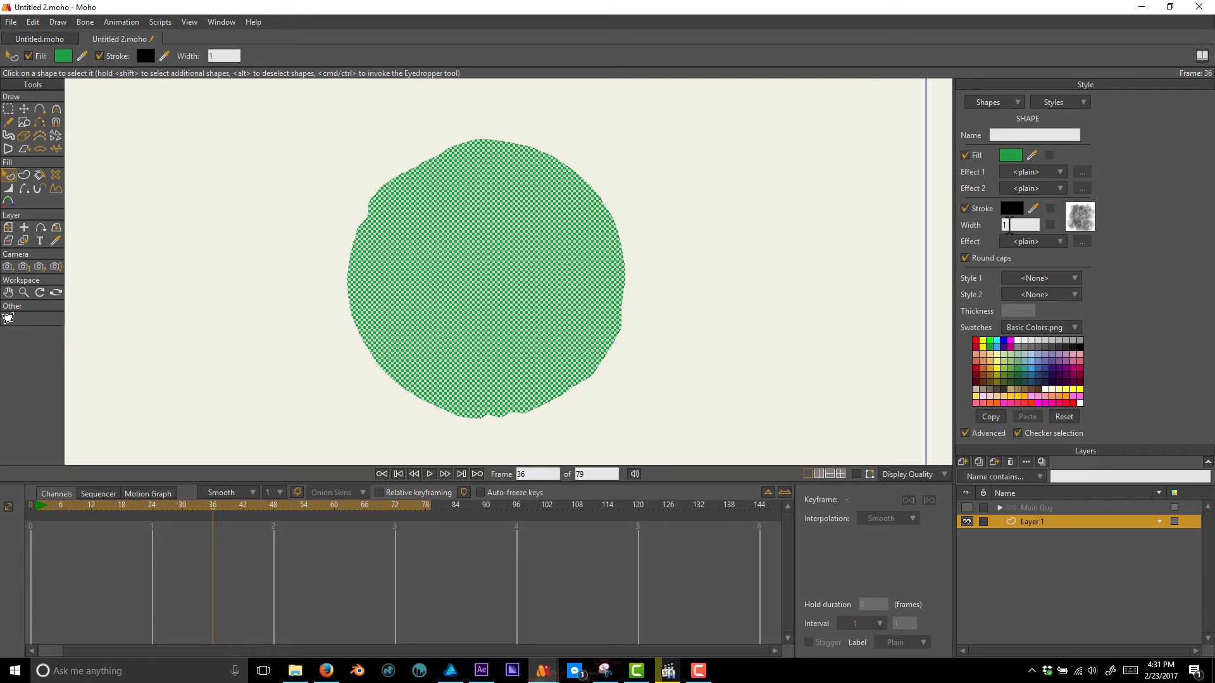
# Set the outline width to 4 and lower its colour alpha for semi-transparent black.
pyautogui.write('4')
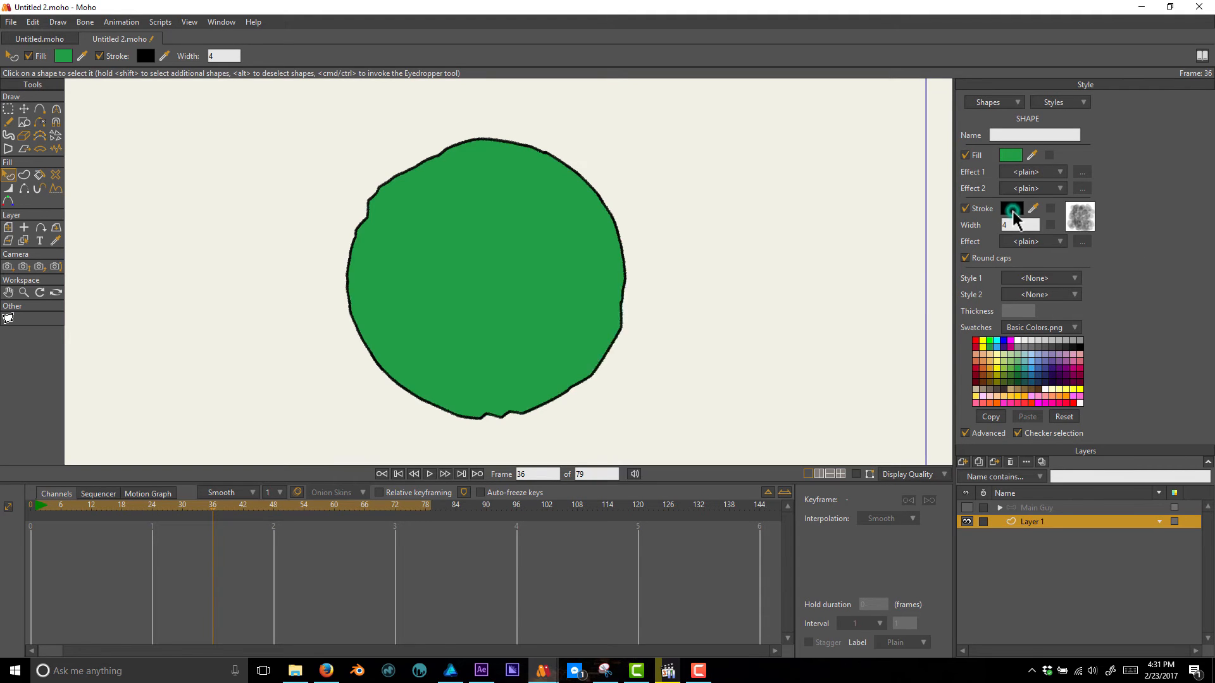
pyautogui.click(1012, 208)
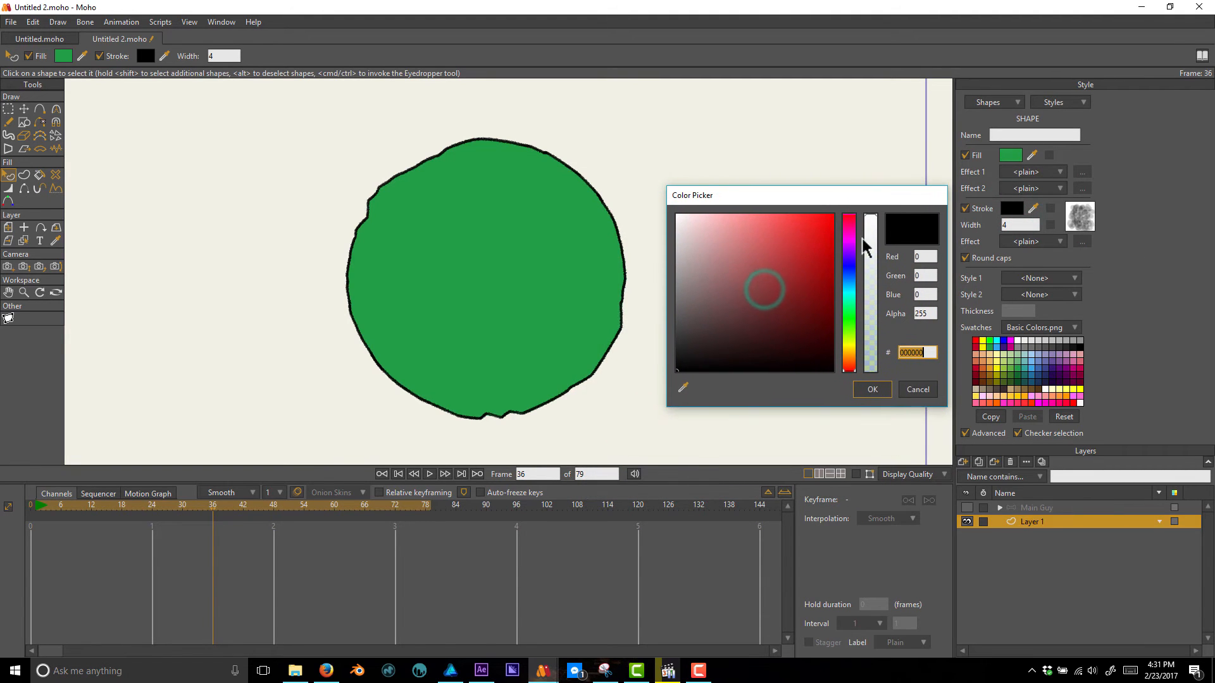
pyautogui.moveTo(867, 246); pyautogui.dragTo(867, 334)
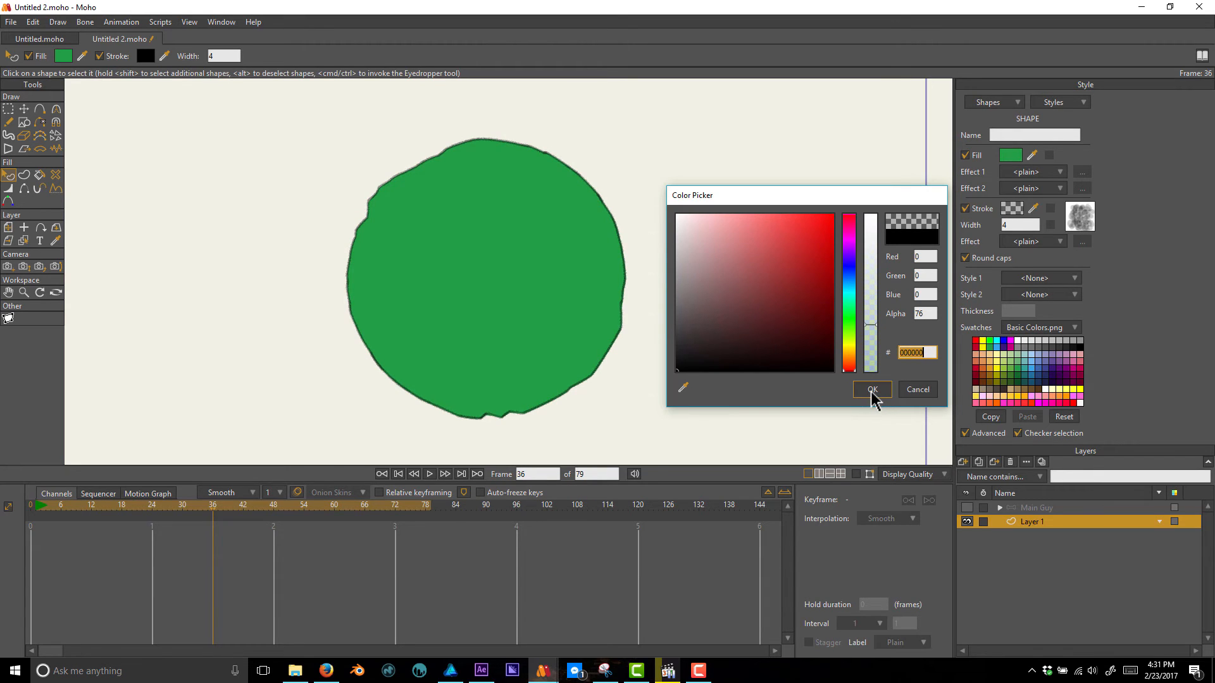
pyautogui.click(870, 389)
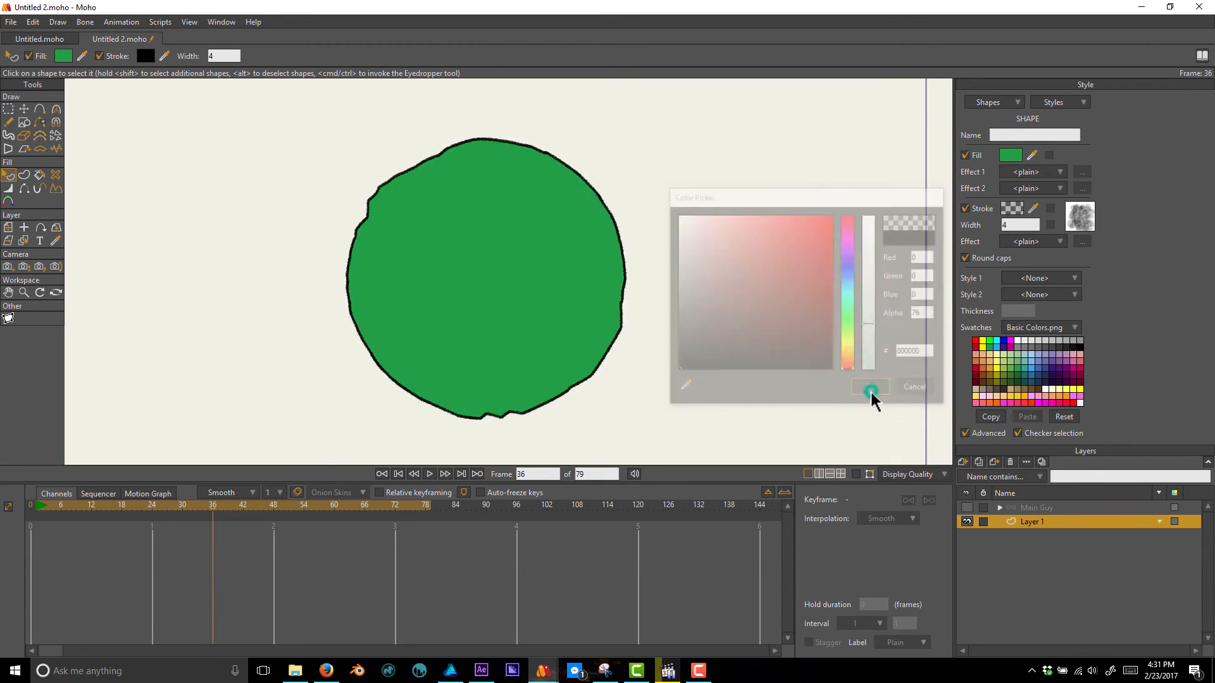
# Render a frame preview, then reconfirm the outline colour as more transparent.
pyautogui.click(870, 386)
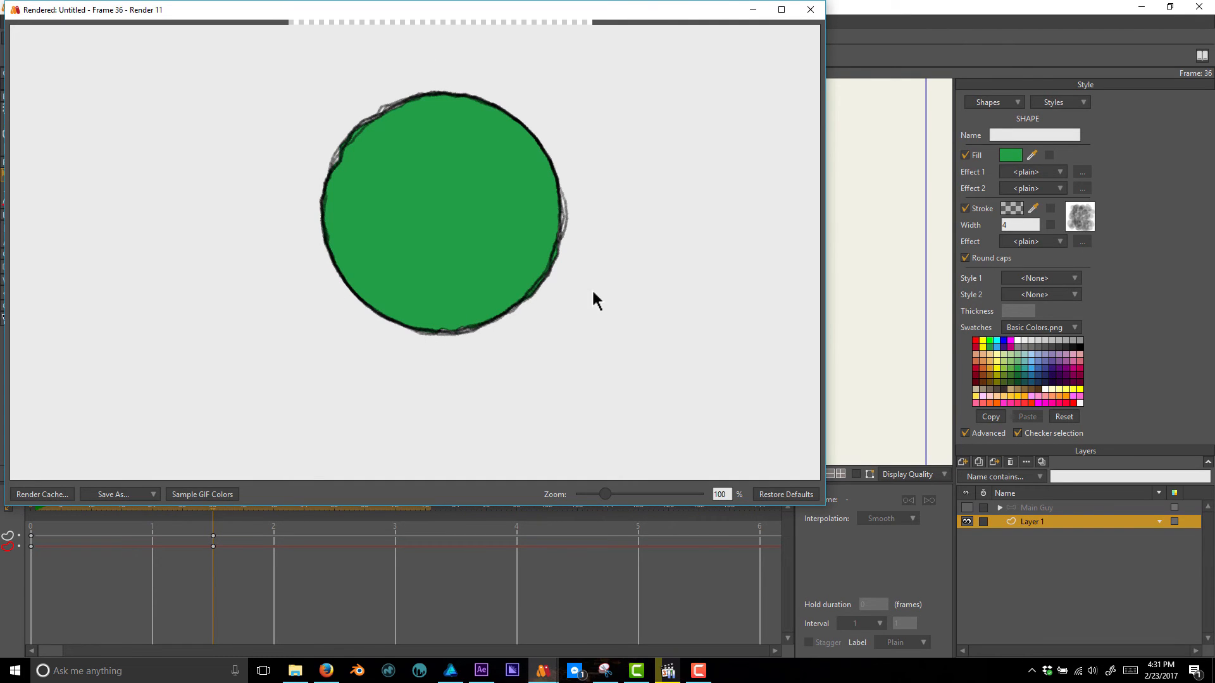
pyautogui.click(810, 9)
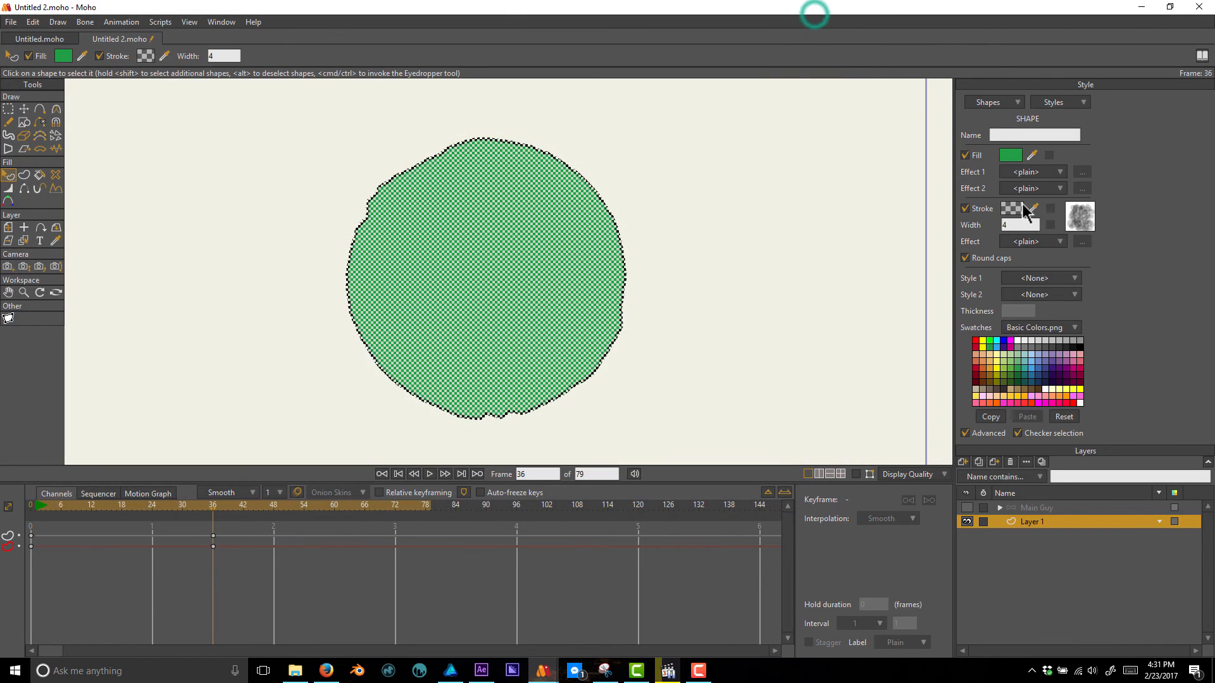
pyautogui.click(1031, 208)
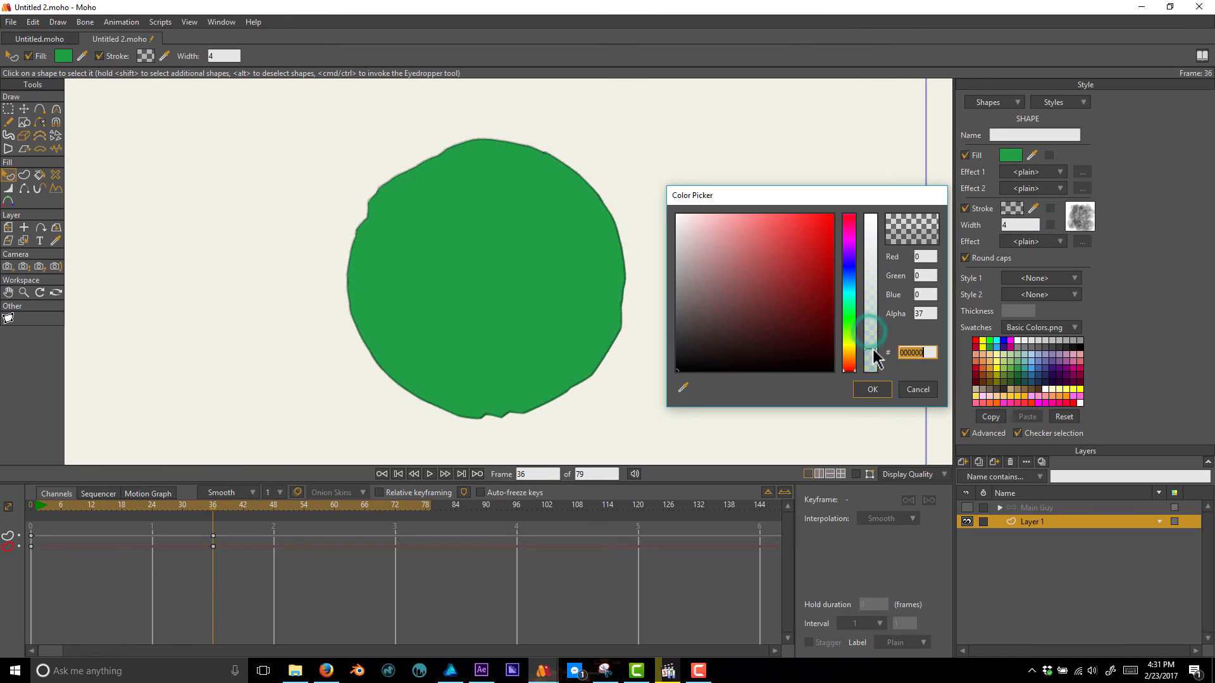
pyautogui.click(871, 389)
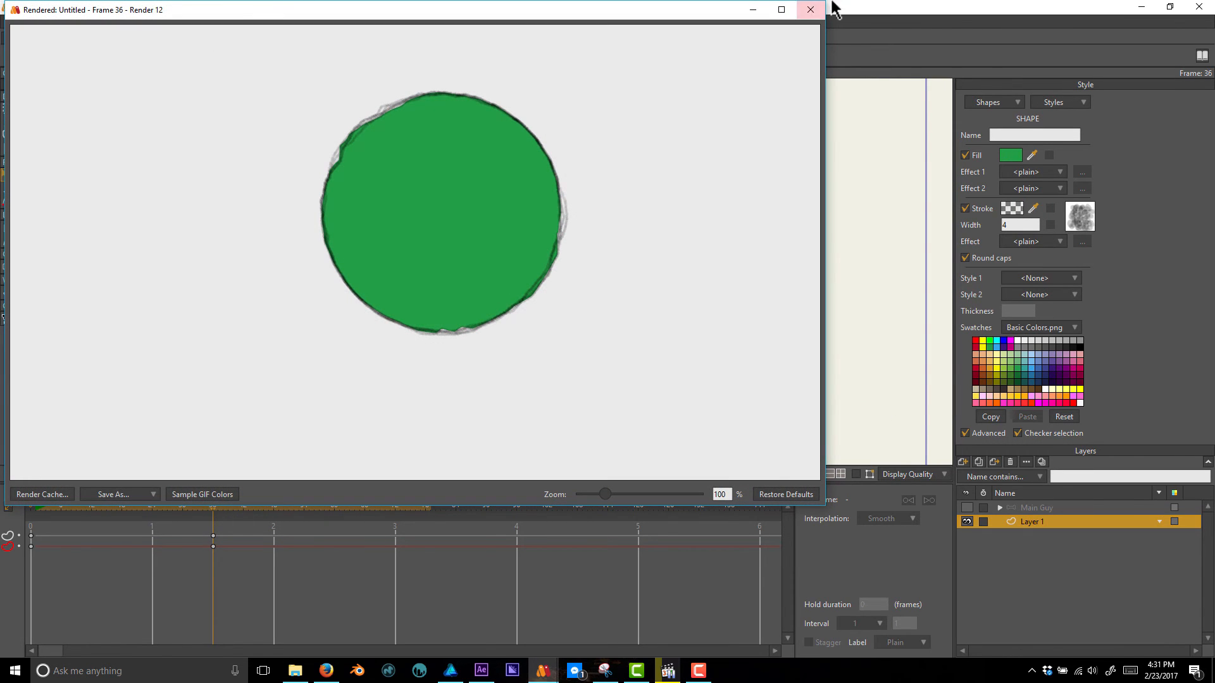
# Close the rendered preview window.
pyautogui.click(810, 10)
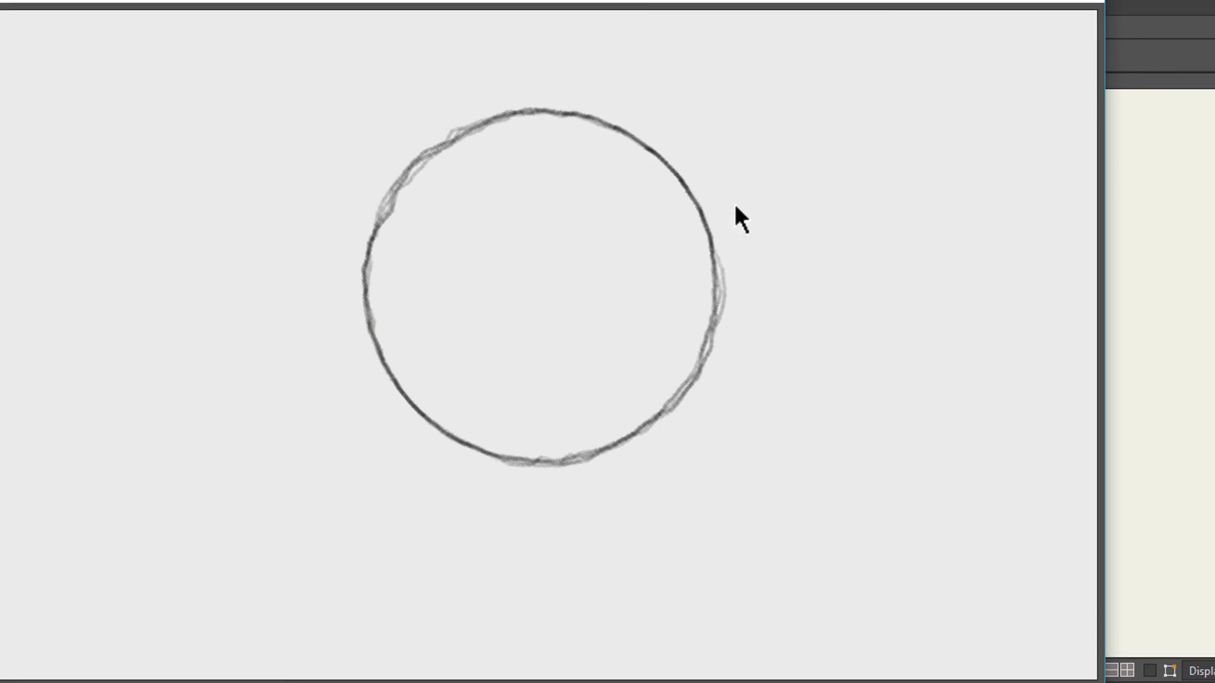
pyautogui.moveTo(550, 262)
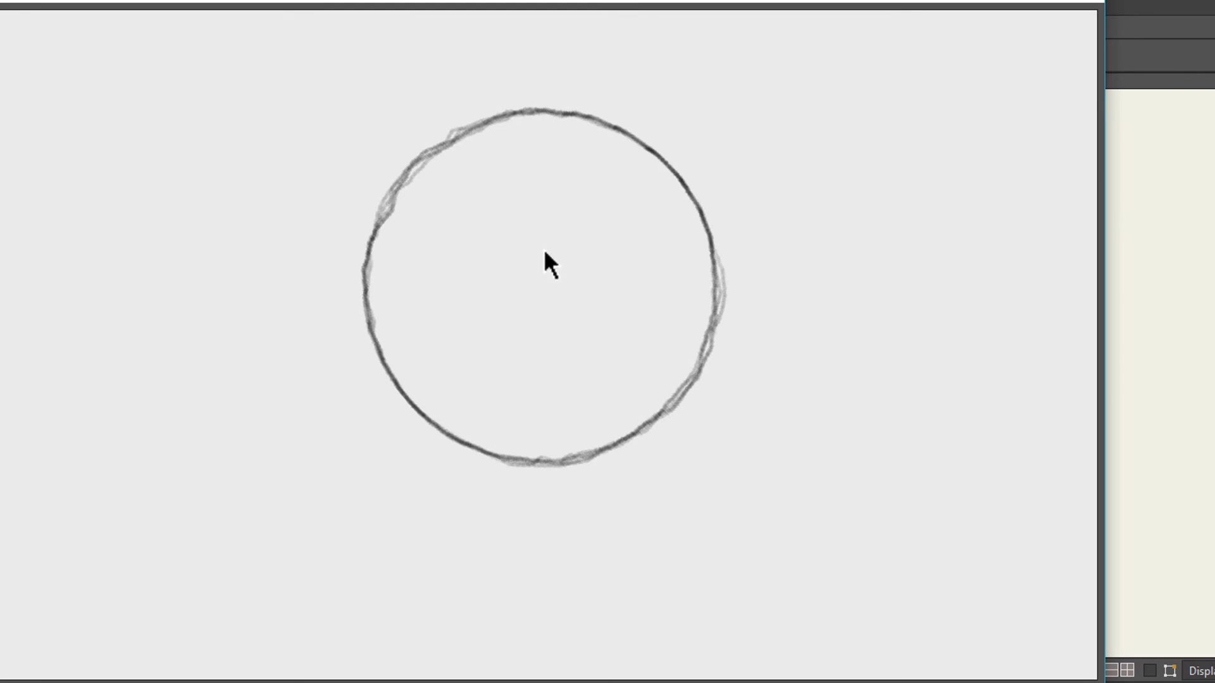
pyautogui.moveTo(1021, 48)
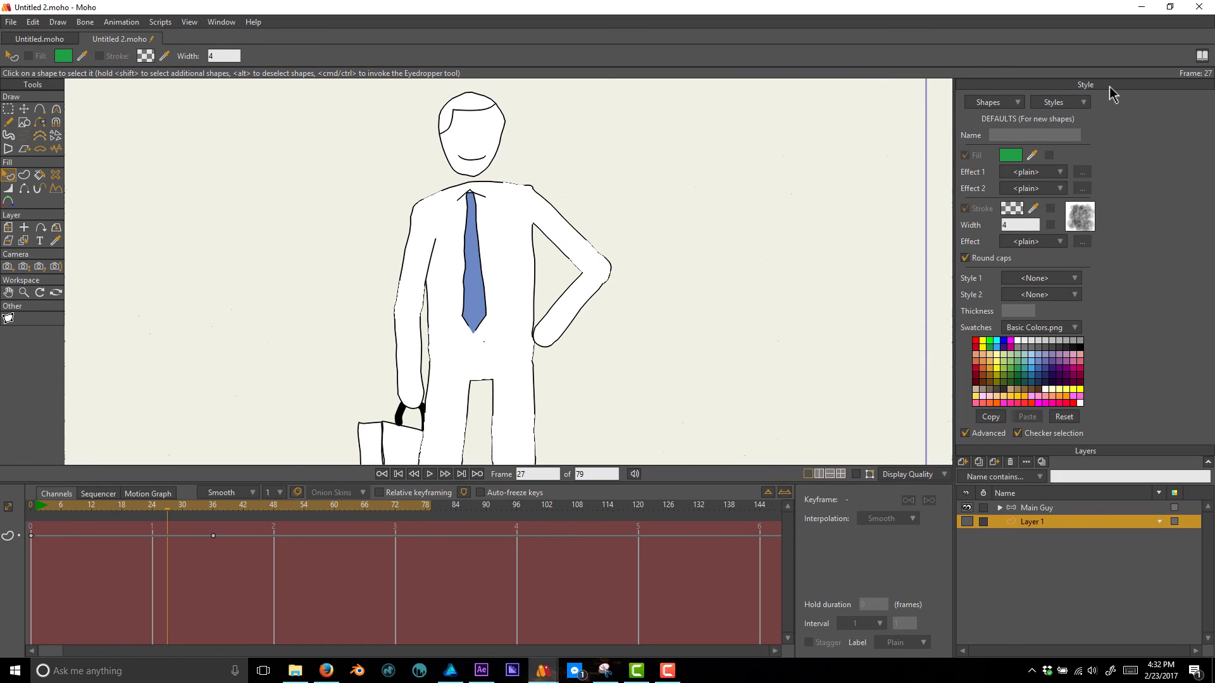
pyautogui.moveTo(1202, 100)
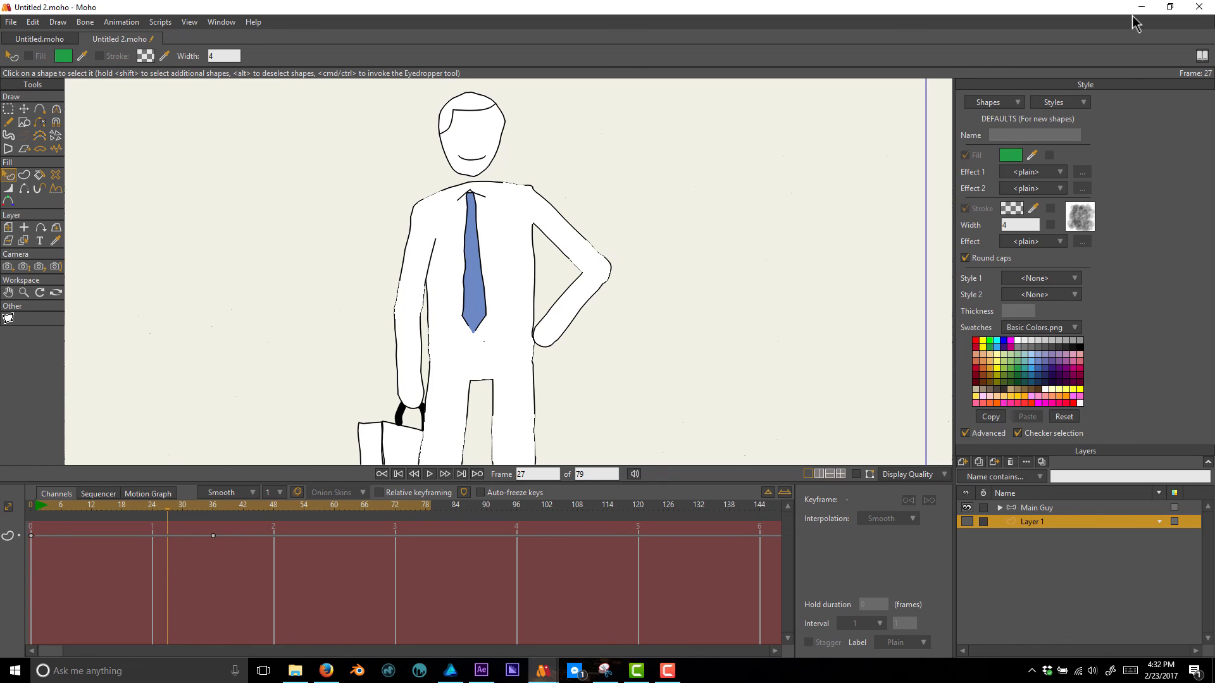
pyautogui.moveTo(1059, 30)
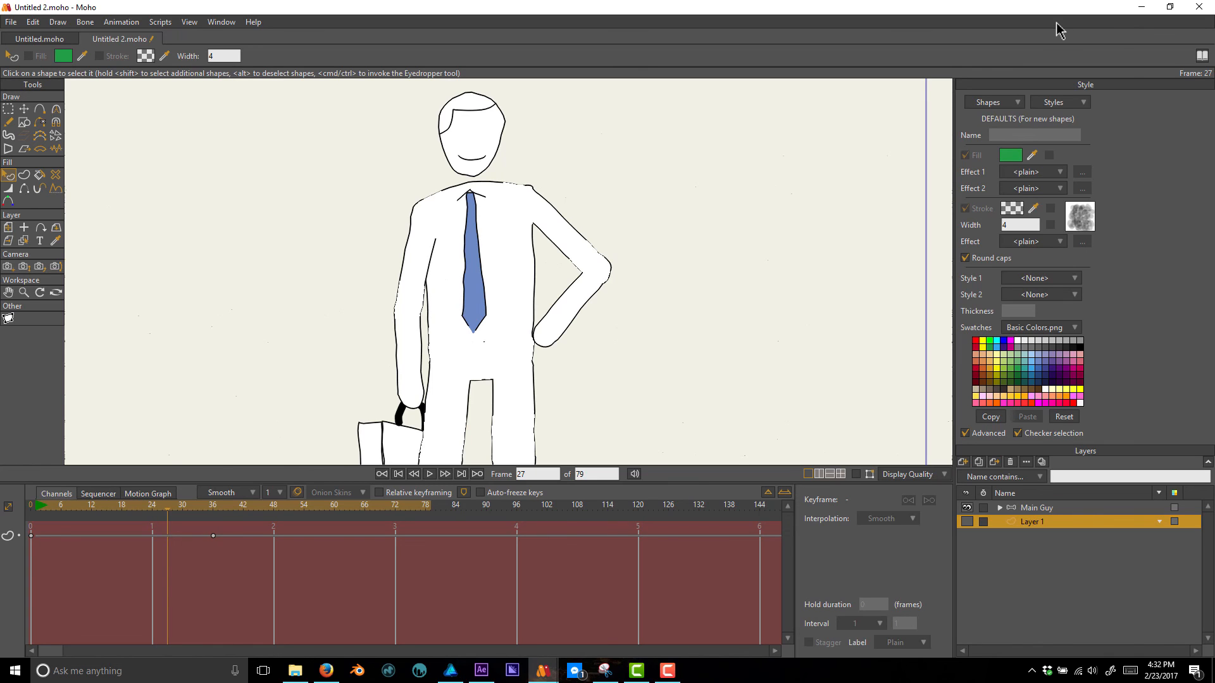
pyautogui.moveTo(1047, 104)
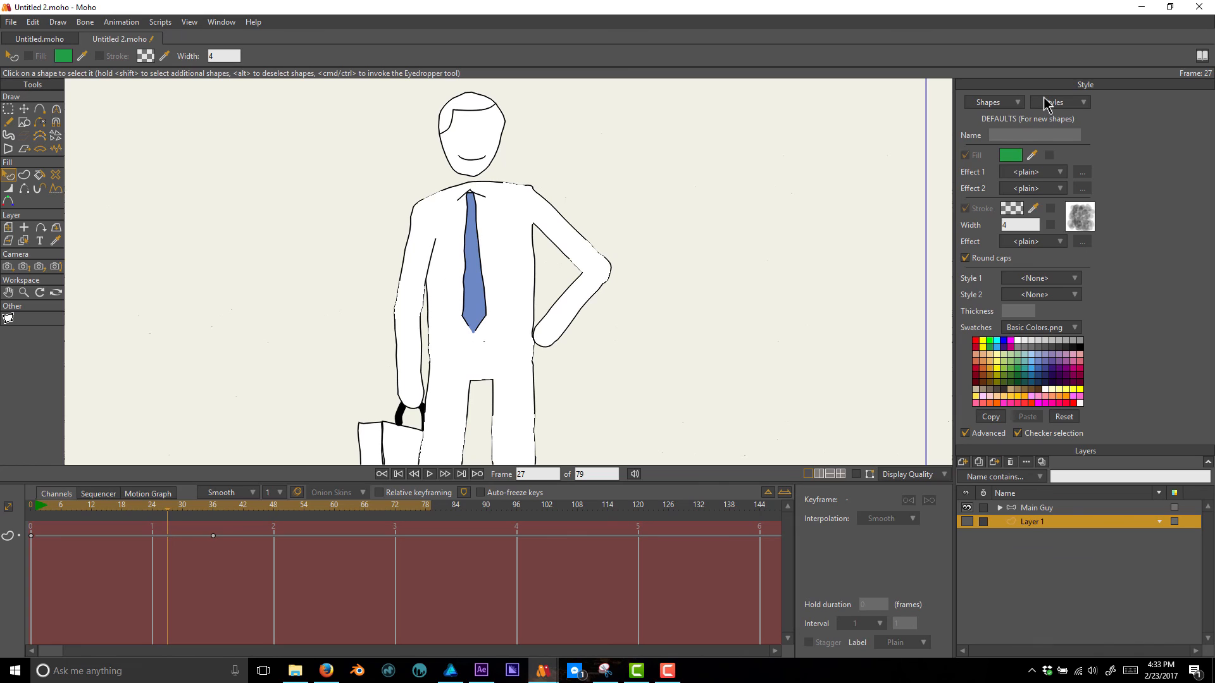
pyautogui.moveTo(1162, 58)
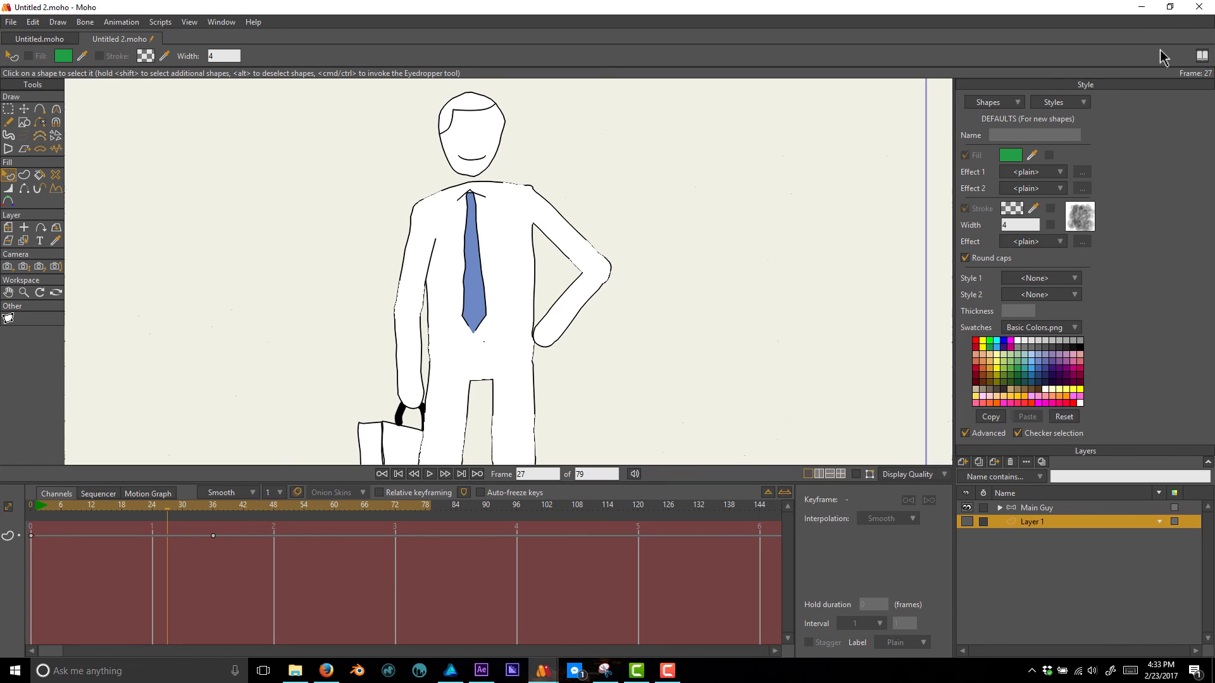
pyautogui.moveTo(631, 338)
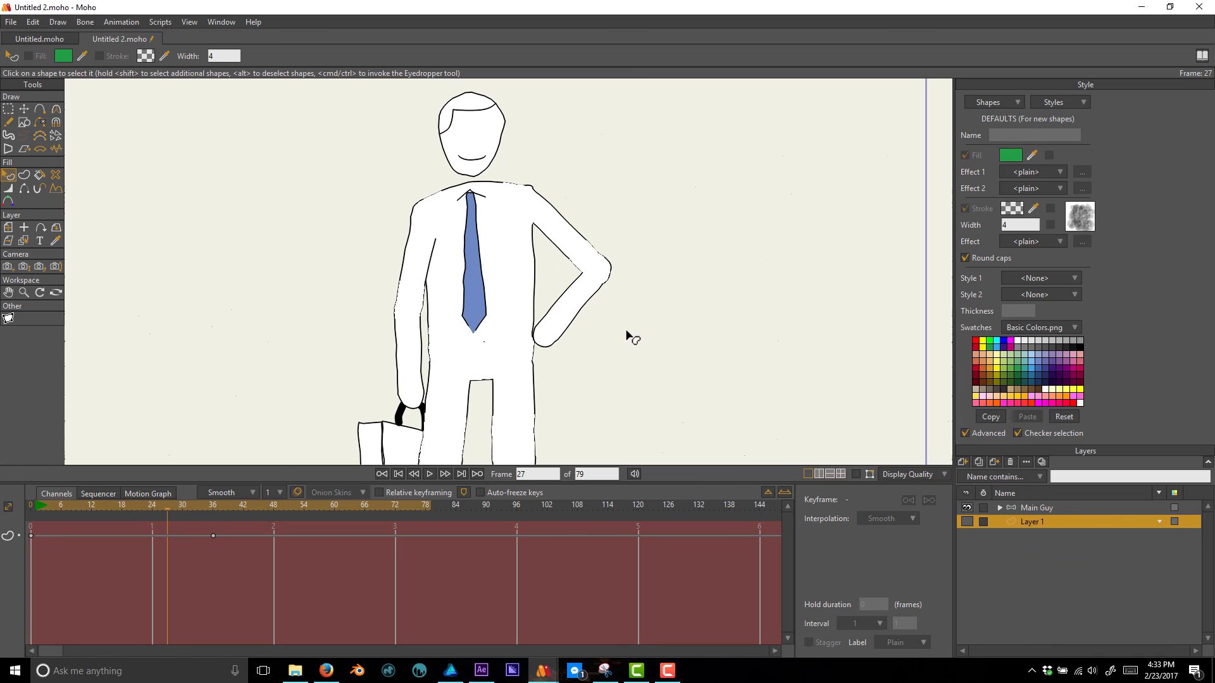
pyautogui.moveTo(624, 306)
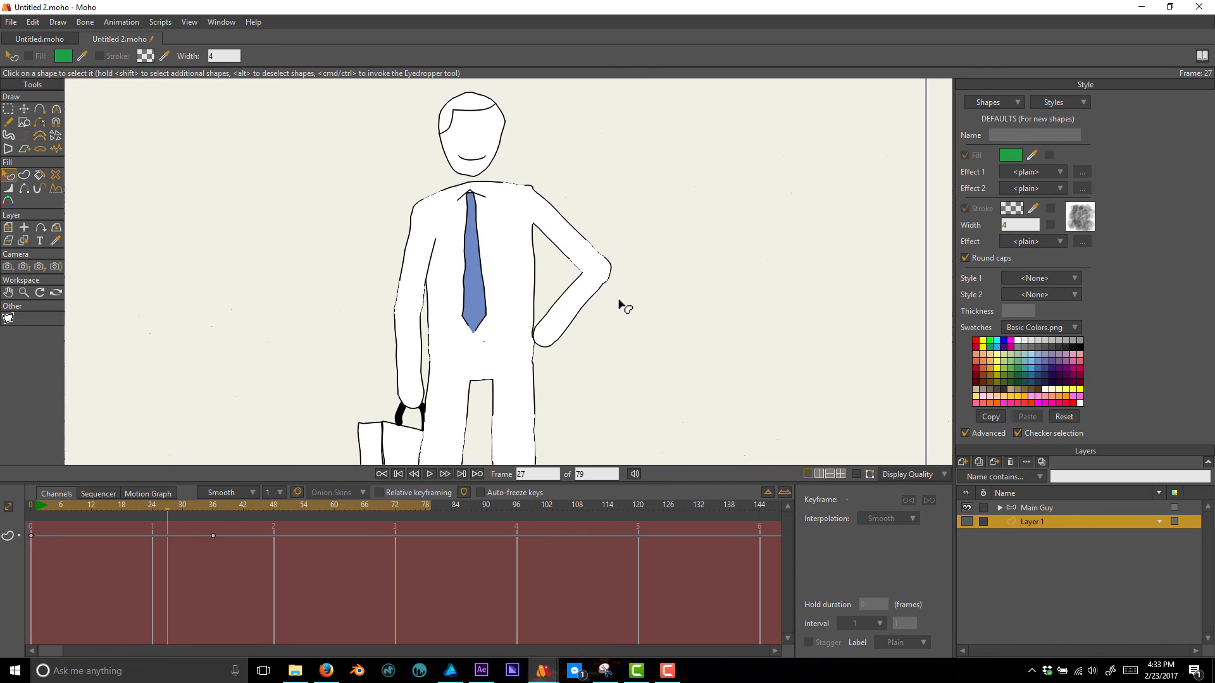